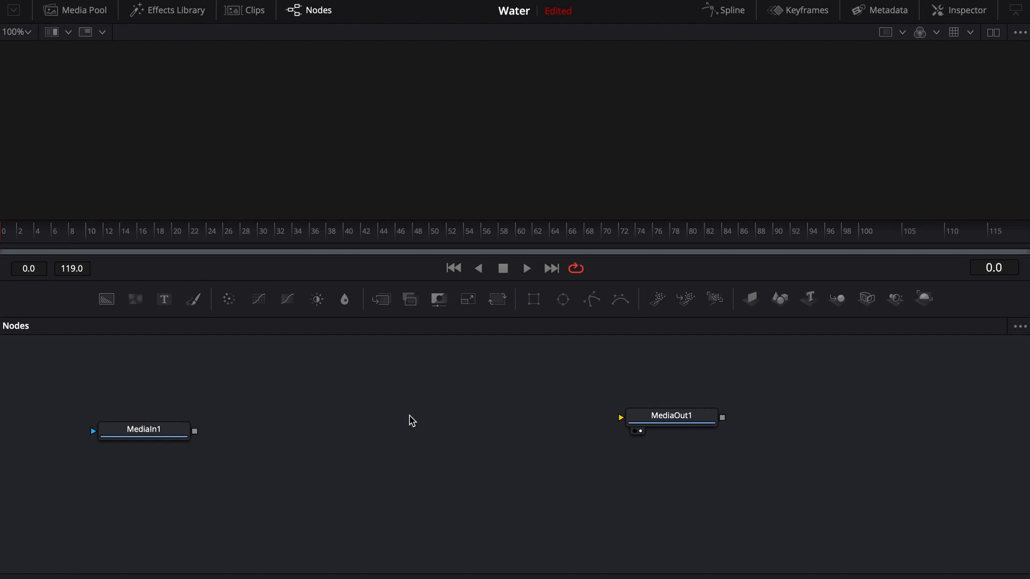
pyautogui.moveTo(418, 417)
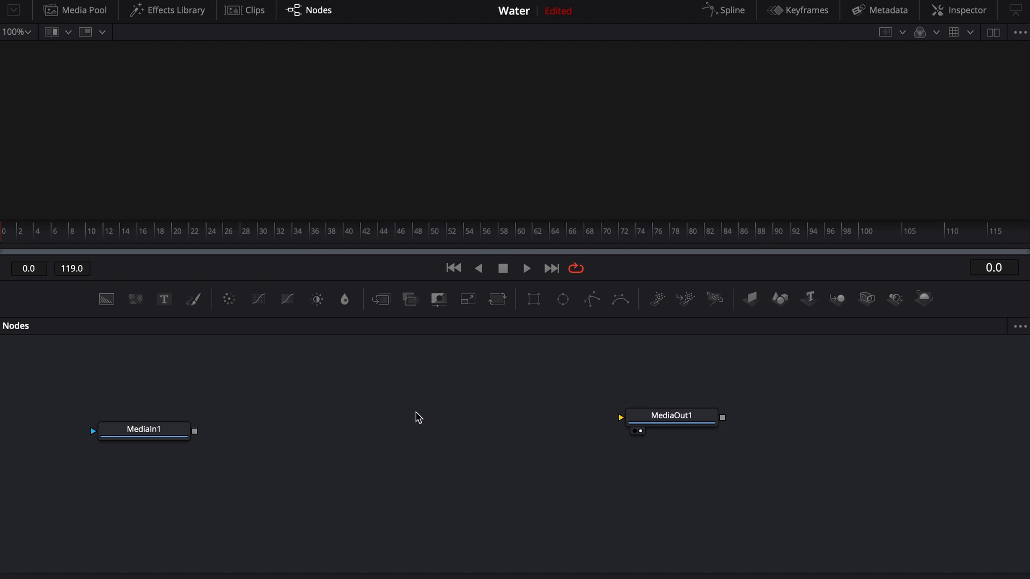
# Add a CBWater node via the Select Tool search 'cbw'
pyautogui.write('cbw')
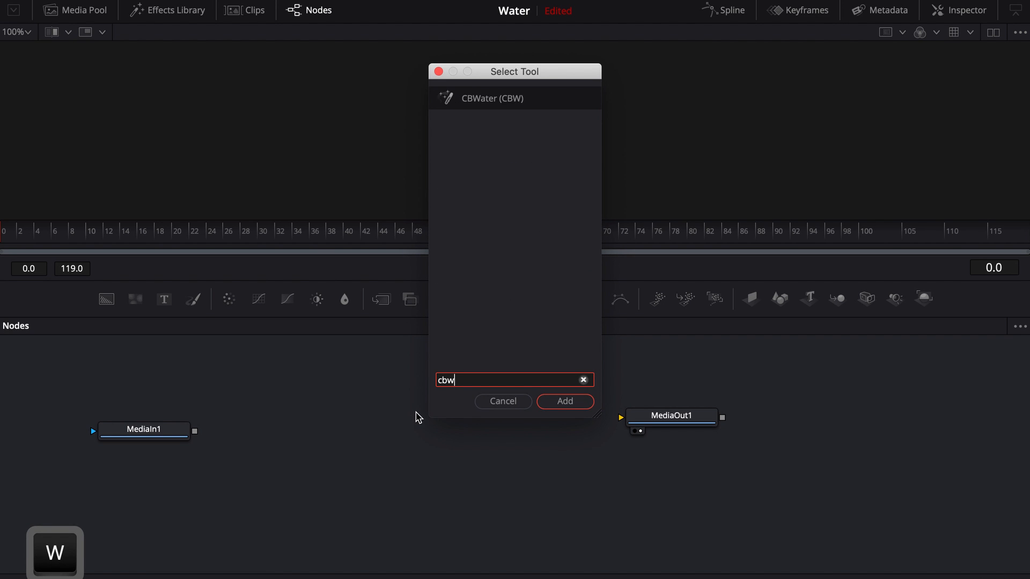
pyautogui.click(564, 402)
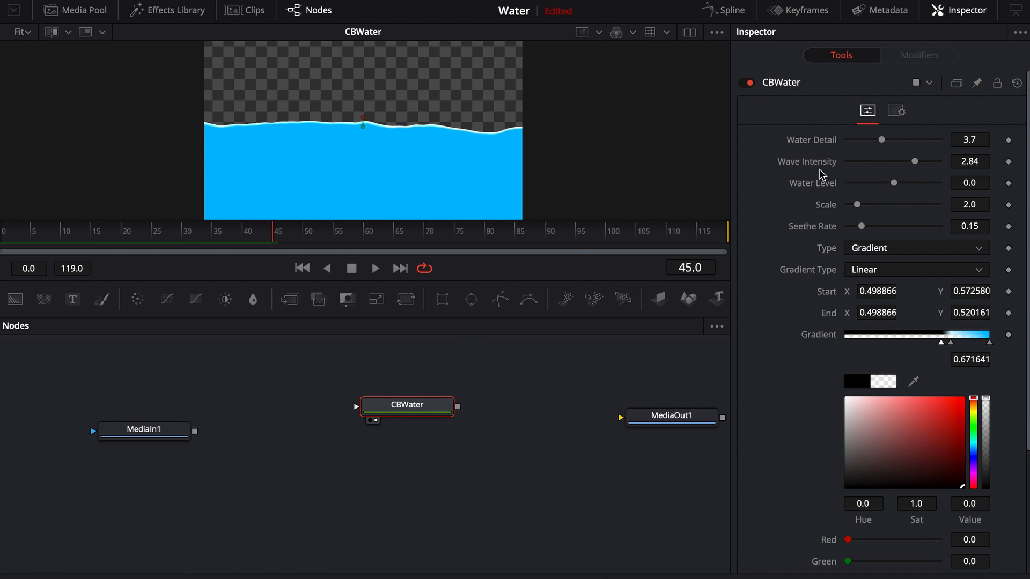
pyautogui.moveTo(882, 142)
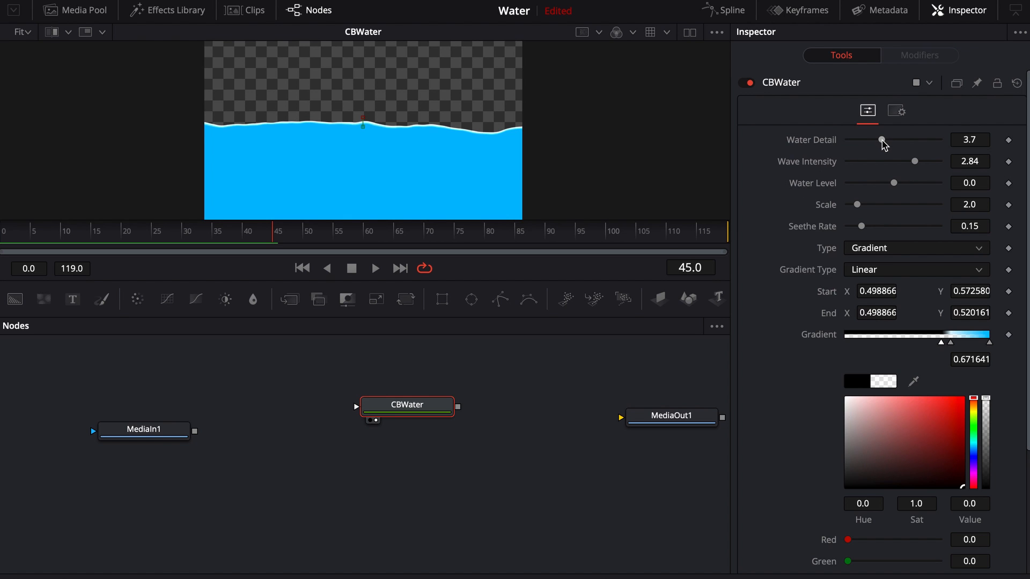
pyautogui.moveTo(883, 140); pyautogui.dragTo(924, 141)
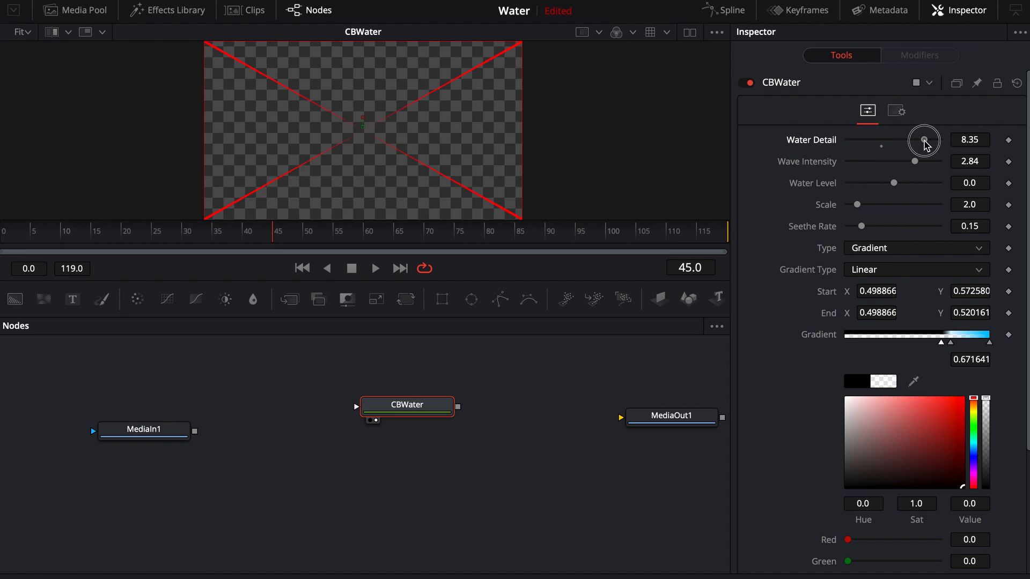
pyautogui.moveTo(924, 140); pyautogui.dragTo(931, 140)
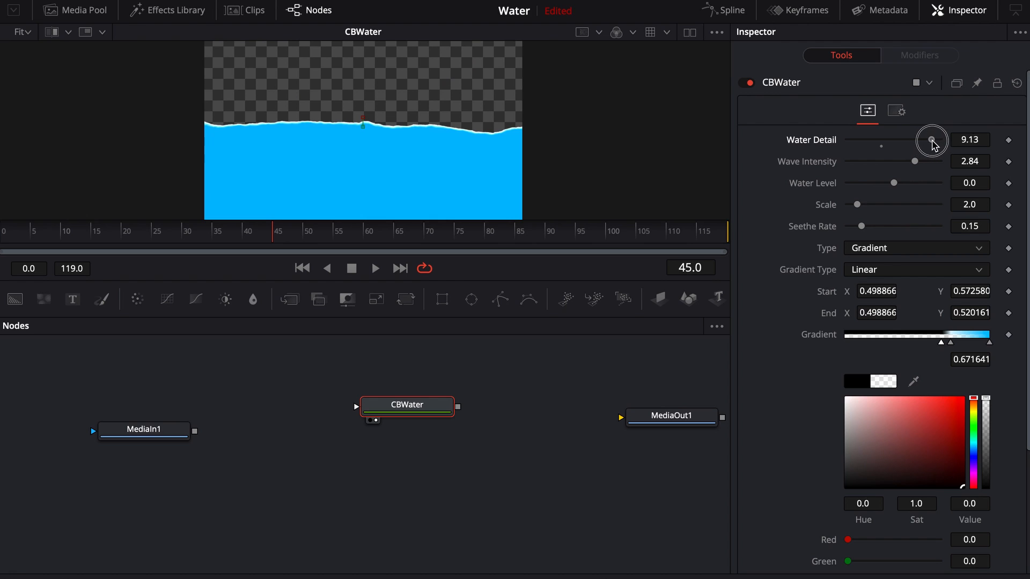
pyautogui.moveTo(932, 139); pyautogui.dragTo(932, 140)
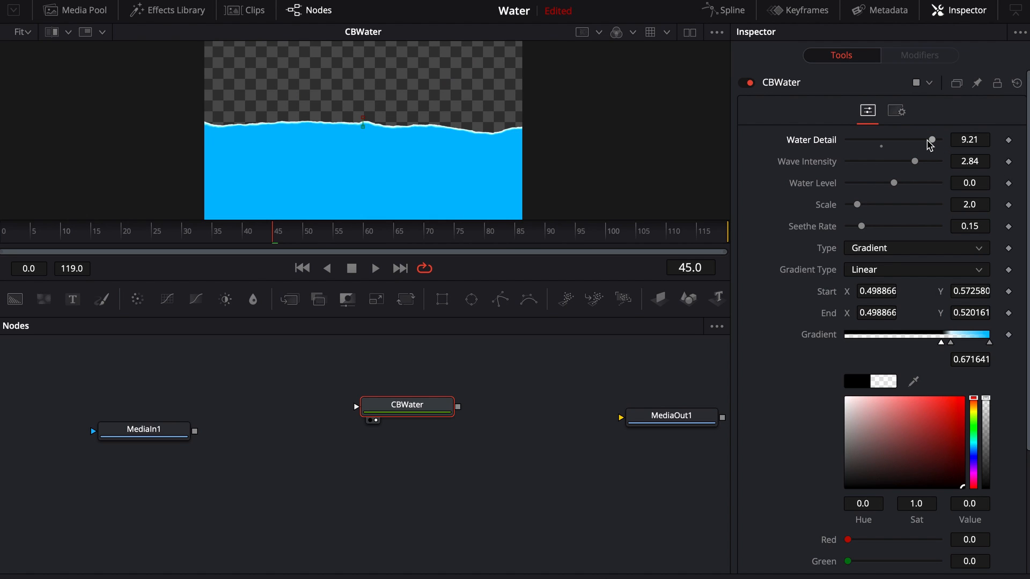
pyautogui.moveTo(885, 151)
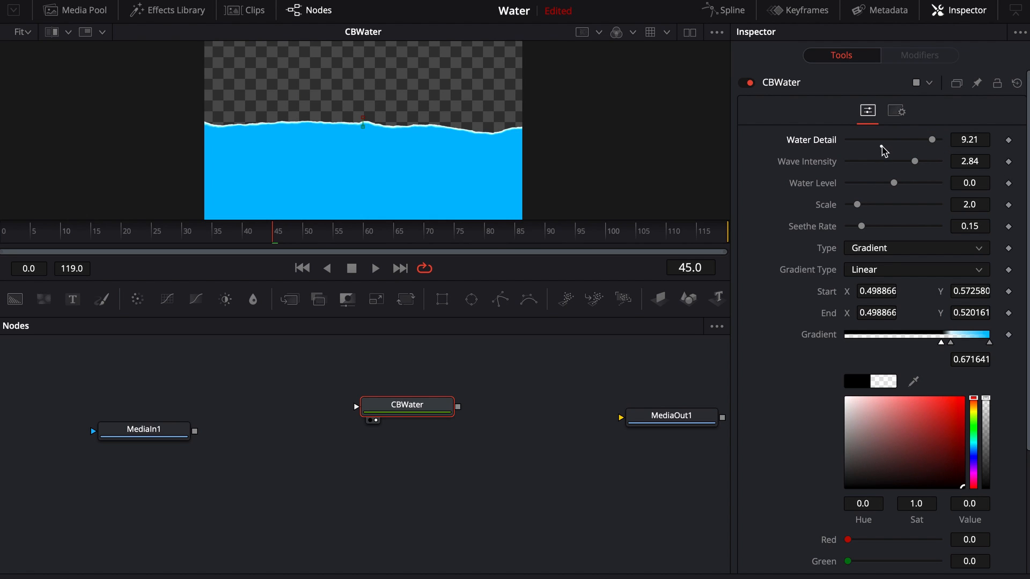
pyautogui.moveTo(931, 140); pyautogui.dragTo(882, 140)
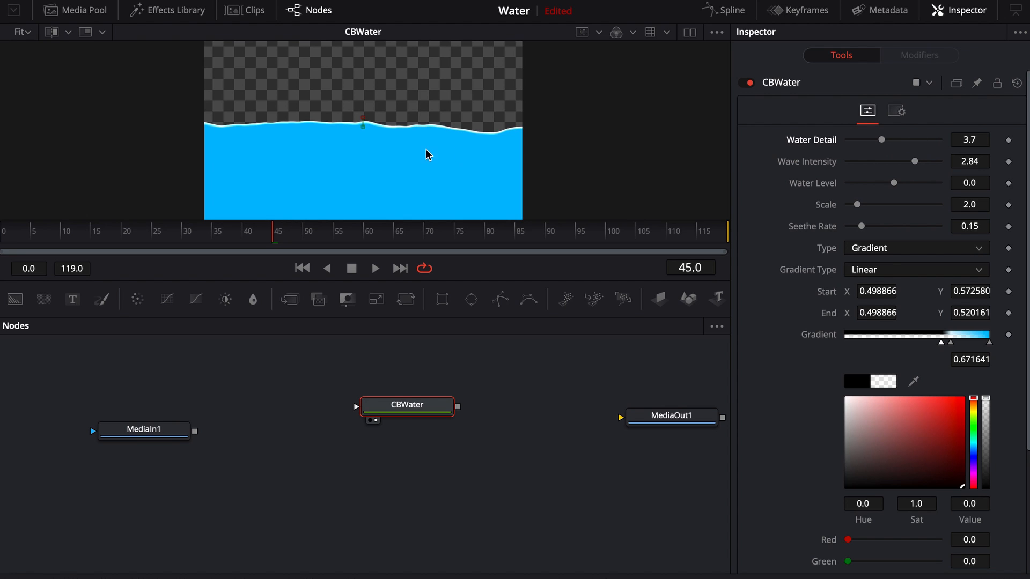
pyautogui.moveTo(223, 137)
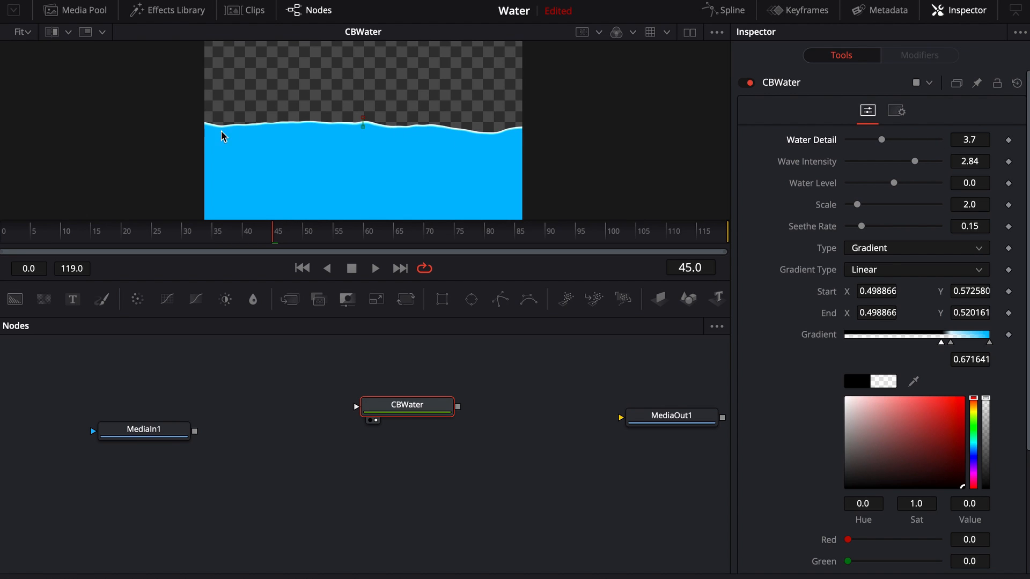
pyautogui.moveTo(408, 140)
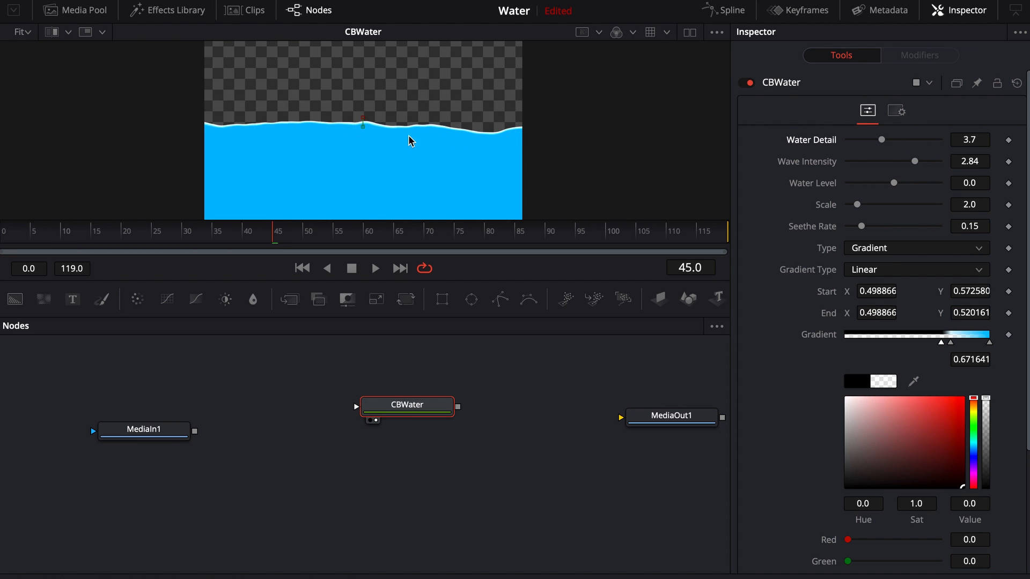
pyautogui.moveTo(360, 130)
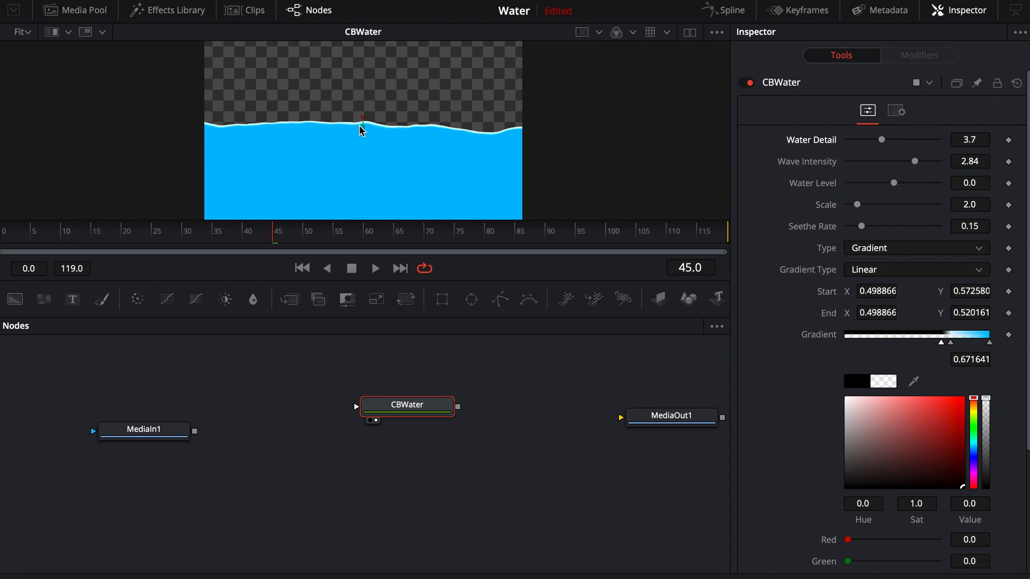
pyautogui.moveTo(882, 139); pyautogui.dragTo(920, 140)
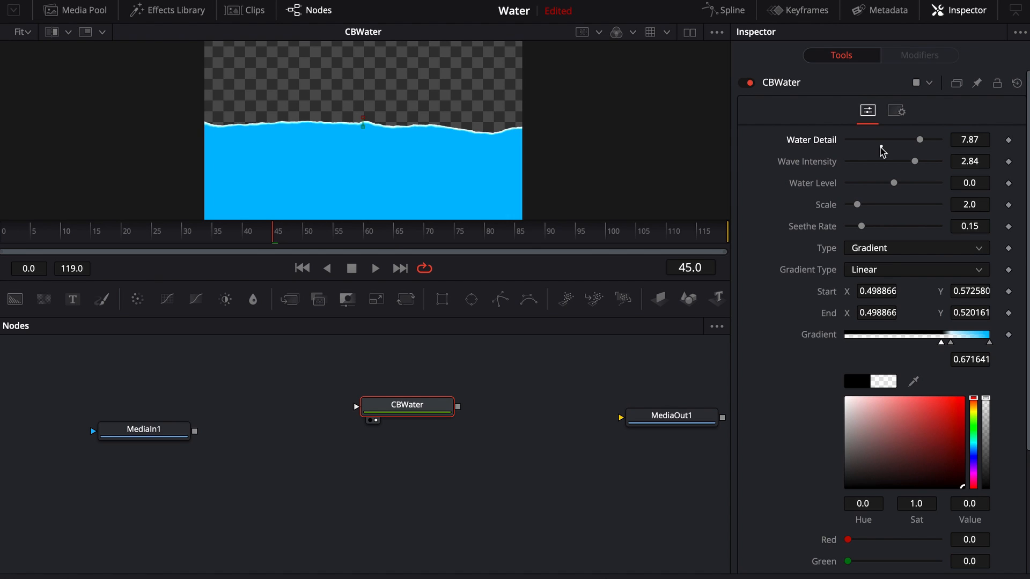
pyautogui.moveTo(919, 140); pyautogui.dragTo(882, 140)
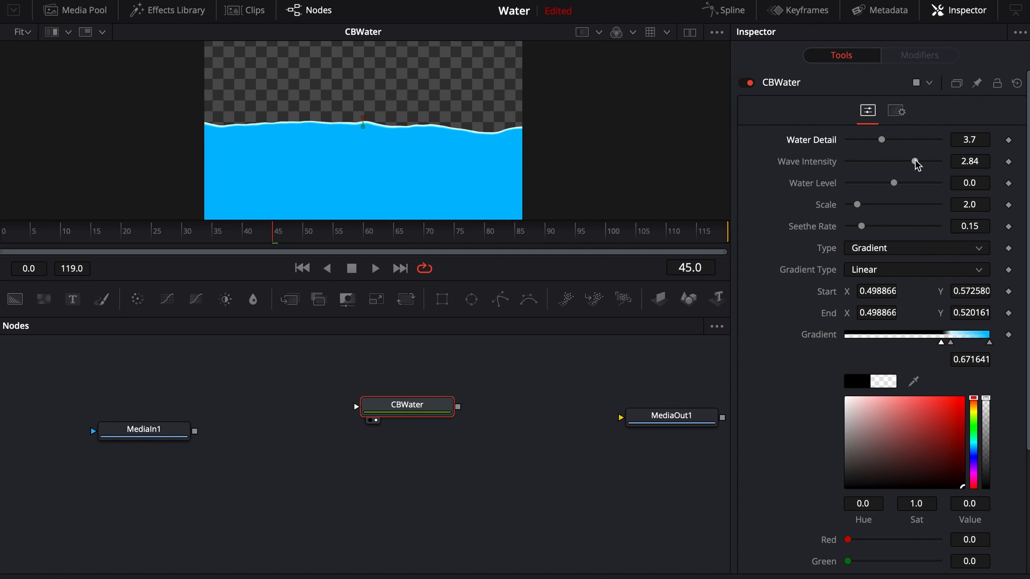
# Try the wave intensity and water level sliders, returning them to 2.84 and 0
pyautogui.moveTo(914, 162); pyautogui.dragTo(927, 162)
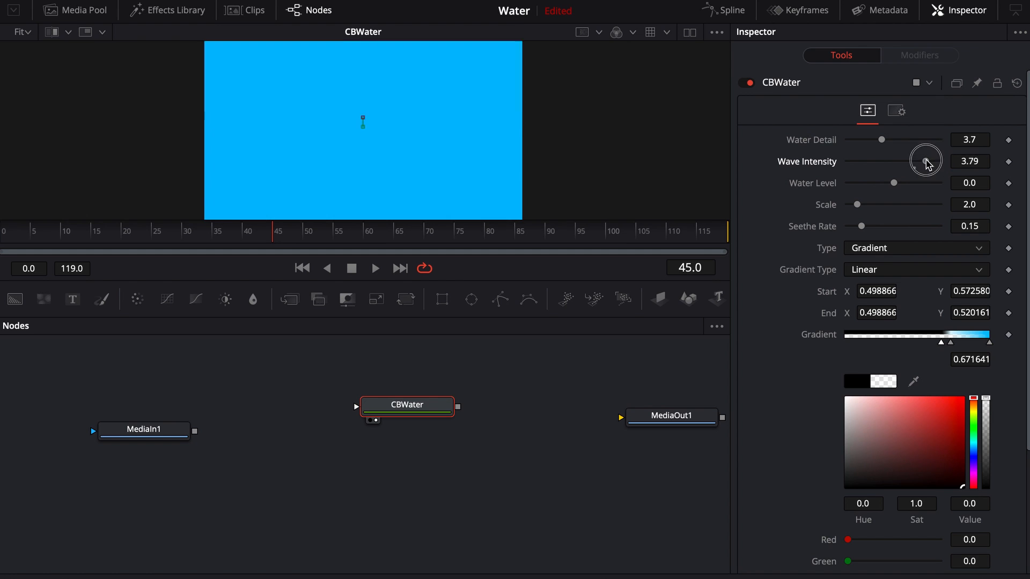
pyautogui.moveTo(926, 160); pyautogui.dragTo(912, 161)
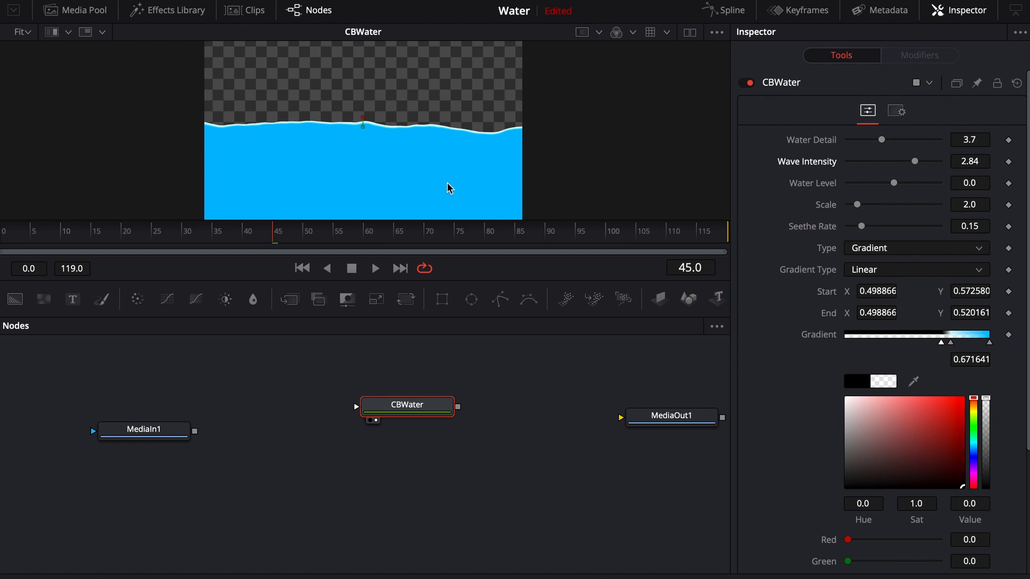
pyautogui.moveTo(894, 182); pyautogui.dragTo(854, 182)
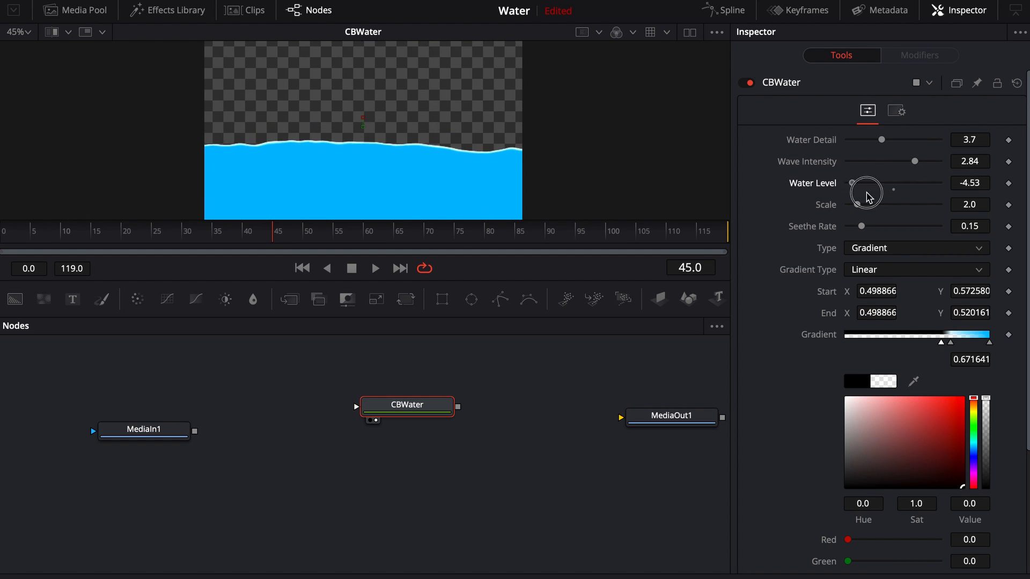
pyautogui.moveTo(851, 183); pyautogui.dragTo(894, 183)
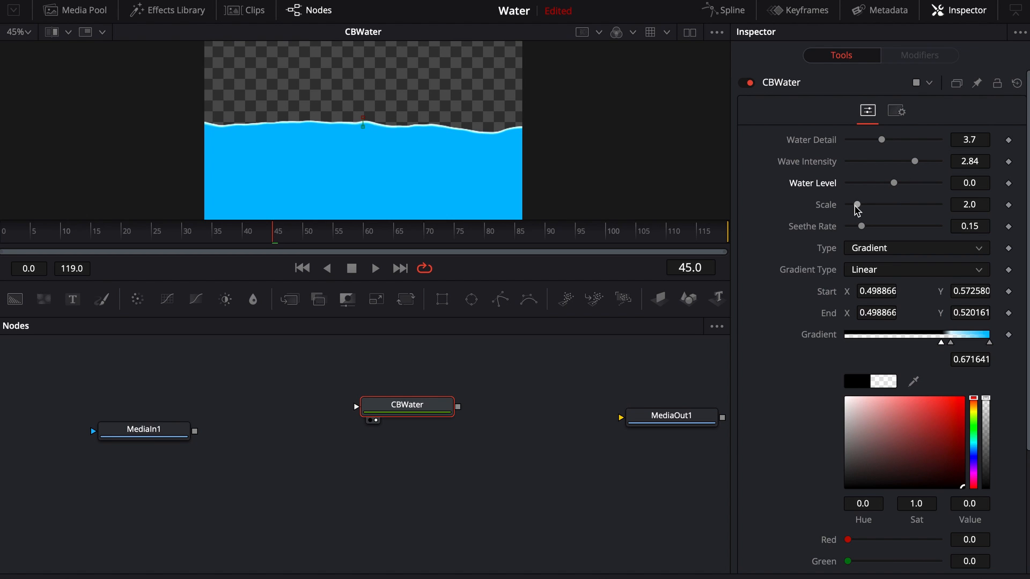
# Experiment with the water Scale slider and settle it at 2.0 for broader waves
pyautogui.moveTo(856, 204); pyautogui.dragTo(915, 204)
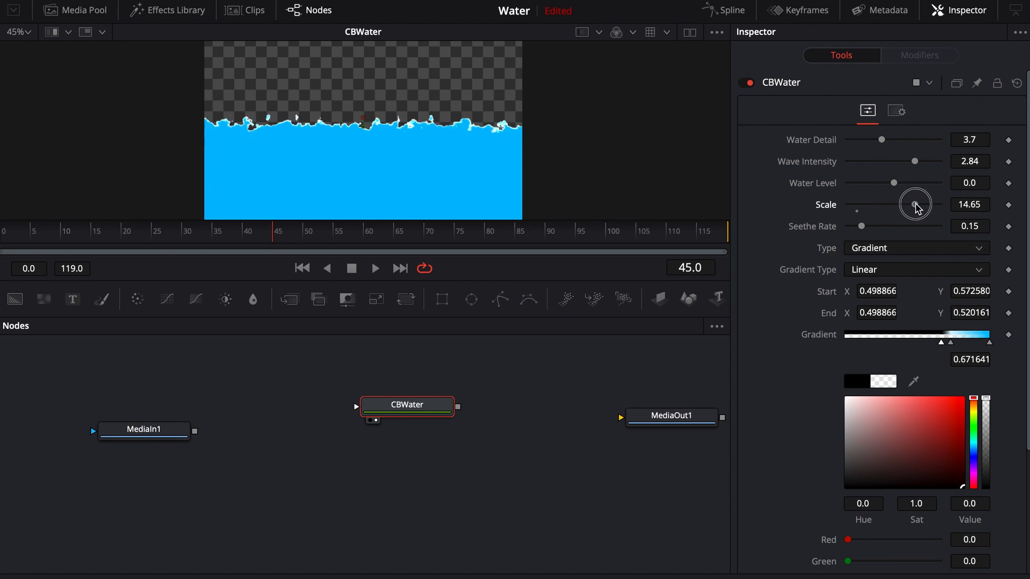
pyautogui.moveTo(915, 204); pyautogui.dragTo(920, 204)
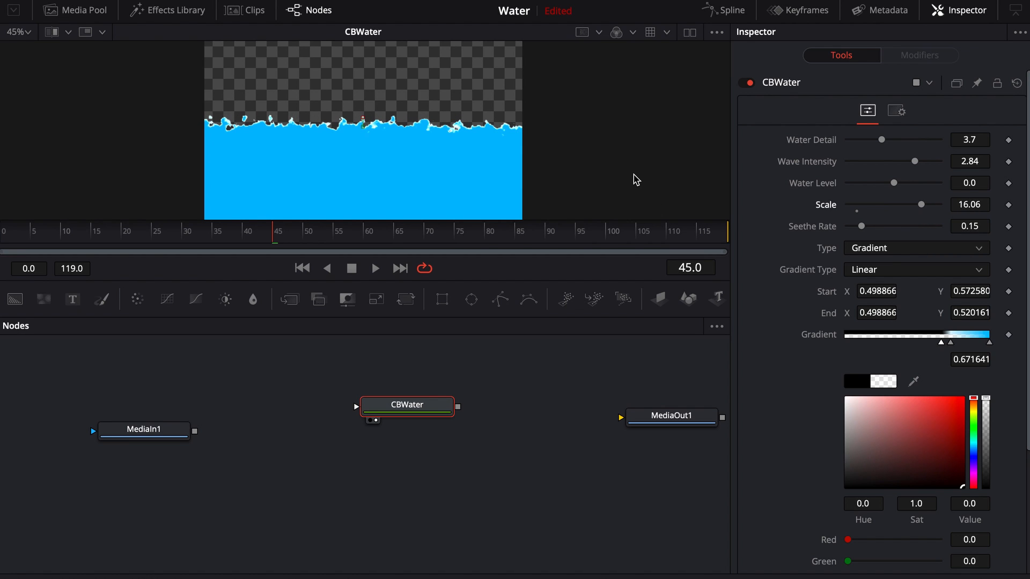
pyautogui.moveTo(860, 217)
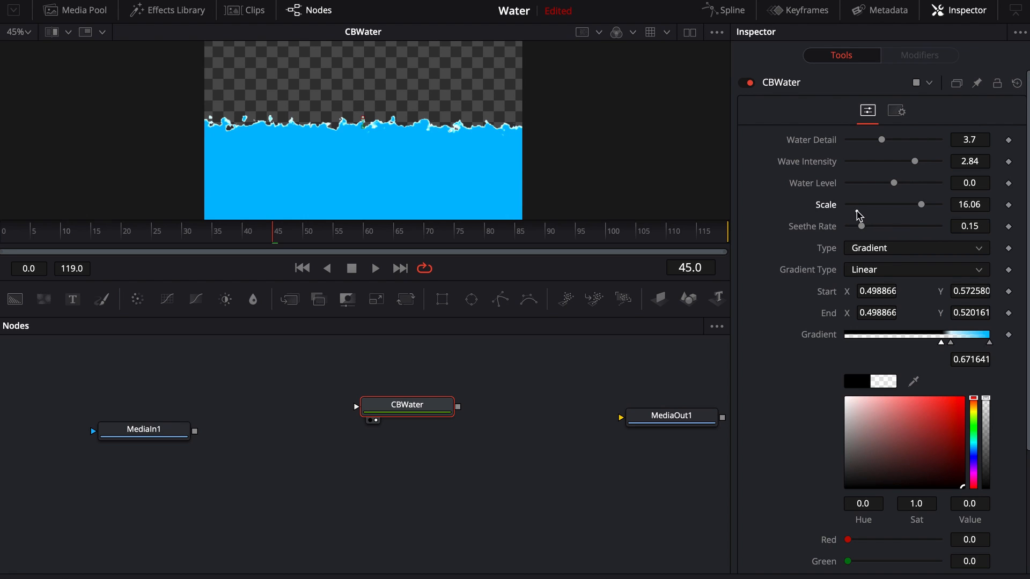
pyautogui.moveTo(921, 204); pyautogui.dragTo(847, 204)
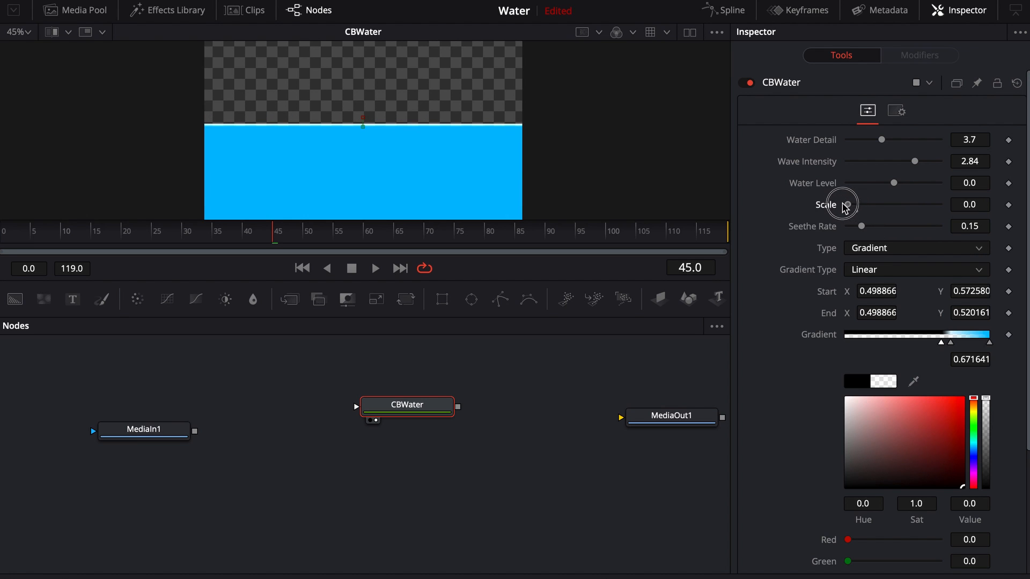
pyautogui.moveTo(335, 159)
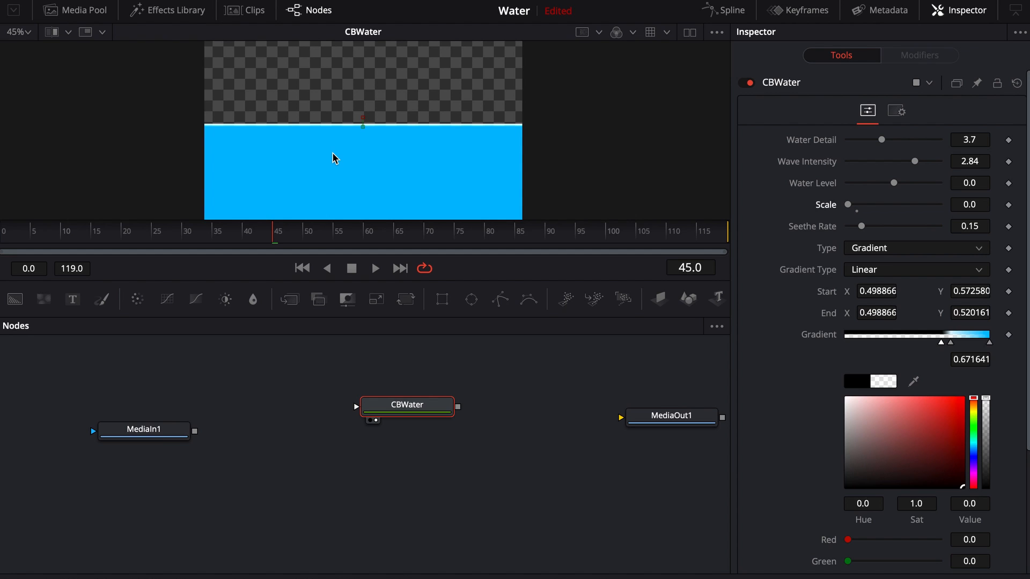
pyautogui.moveTo(861, 217)
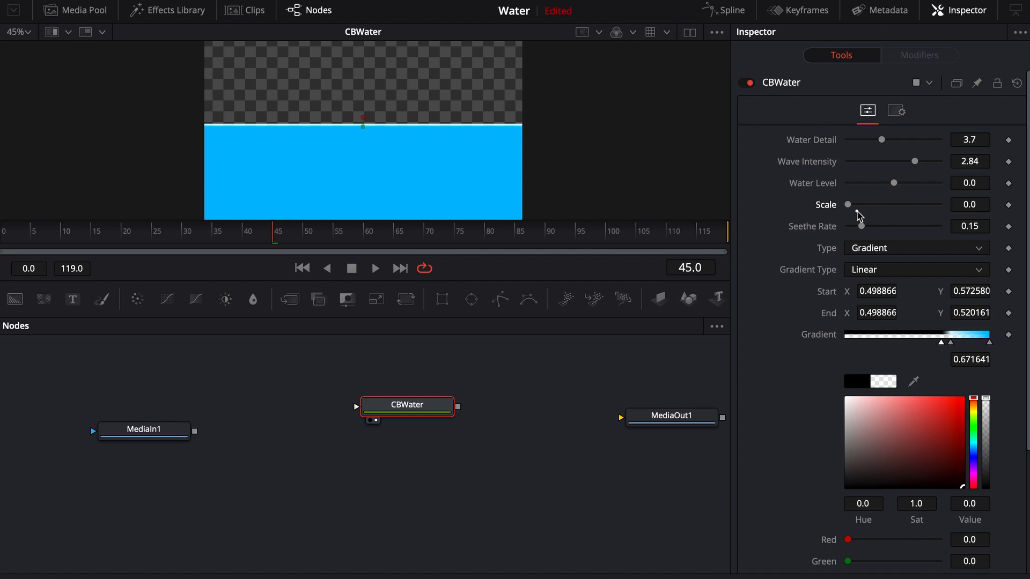
pyautogui.moveTo(848, 204); pyautogui.dragTo(857, 203)
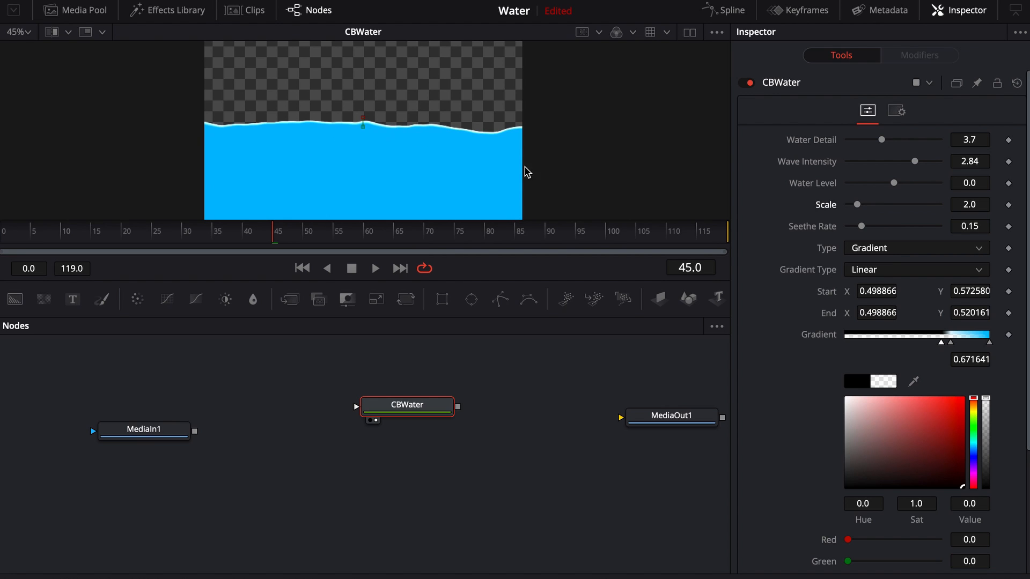
pyautogui.moveTo(887, 229)
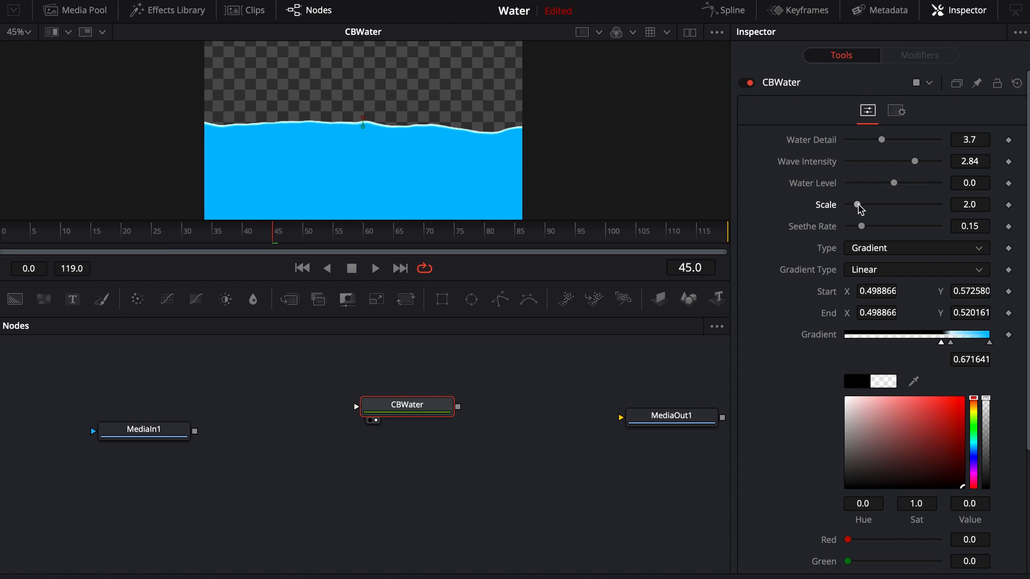
pyautogui.moveTo(858, 205); pyautogui.dragTo(867, 205)
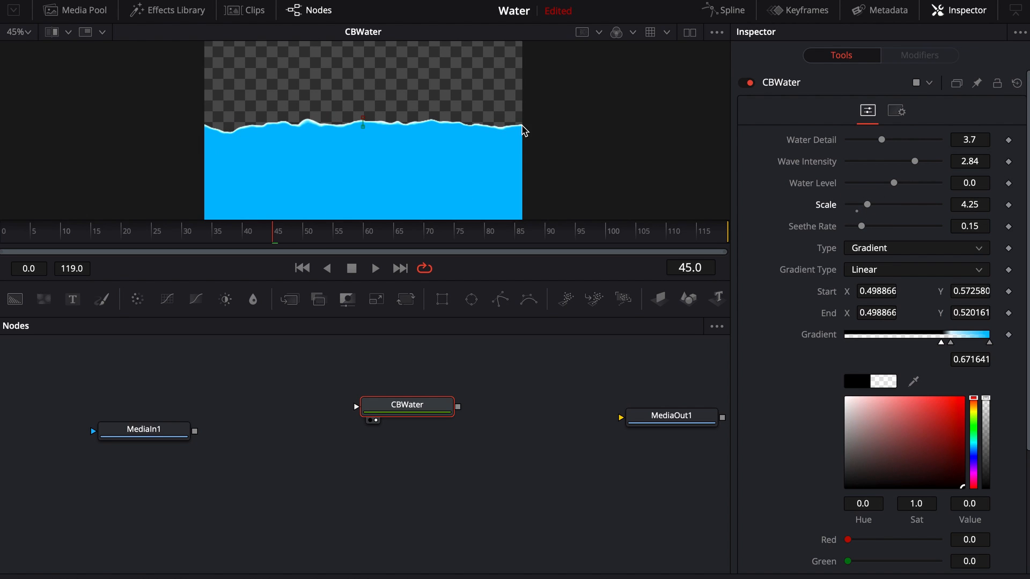
pyautogui.moveTo(874, 204); pyautogui.dragTo(857, 204)
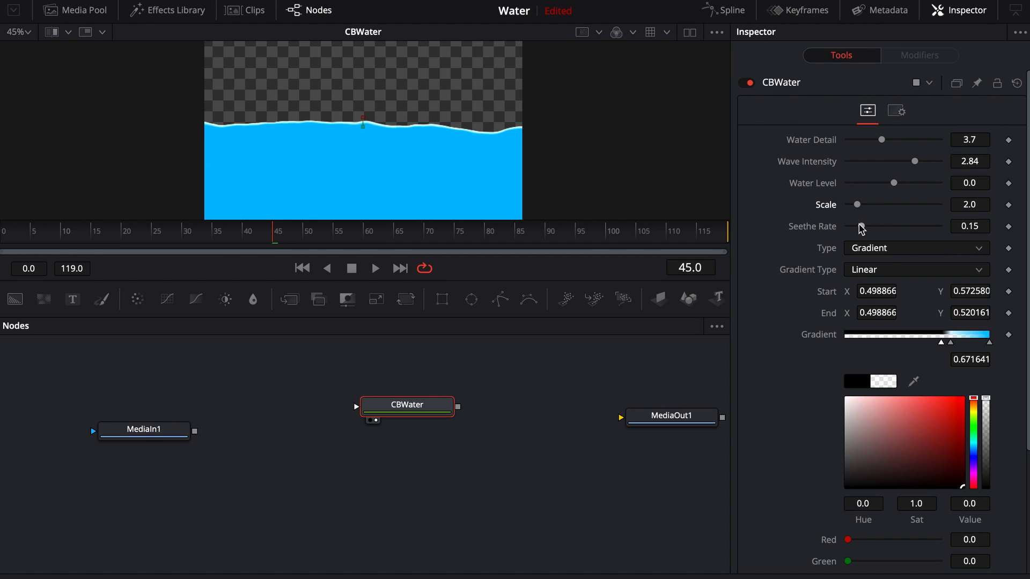
pyautogui.moveTo(607, 243)
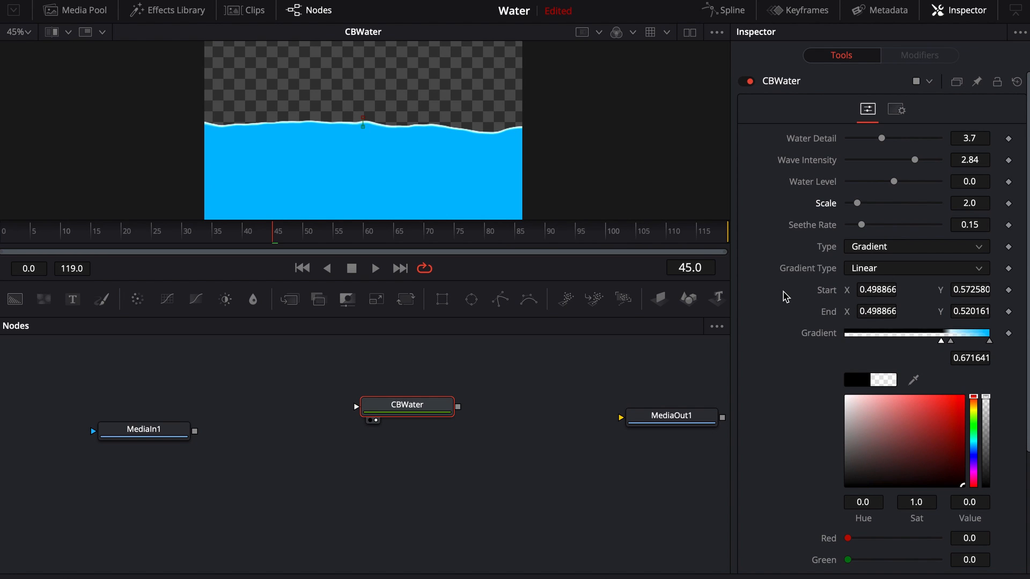
pyautogui.scroll(-3)
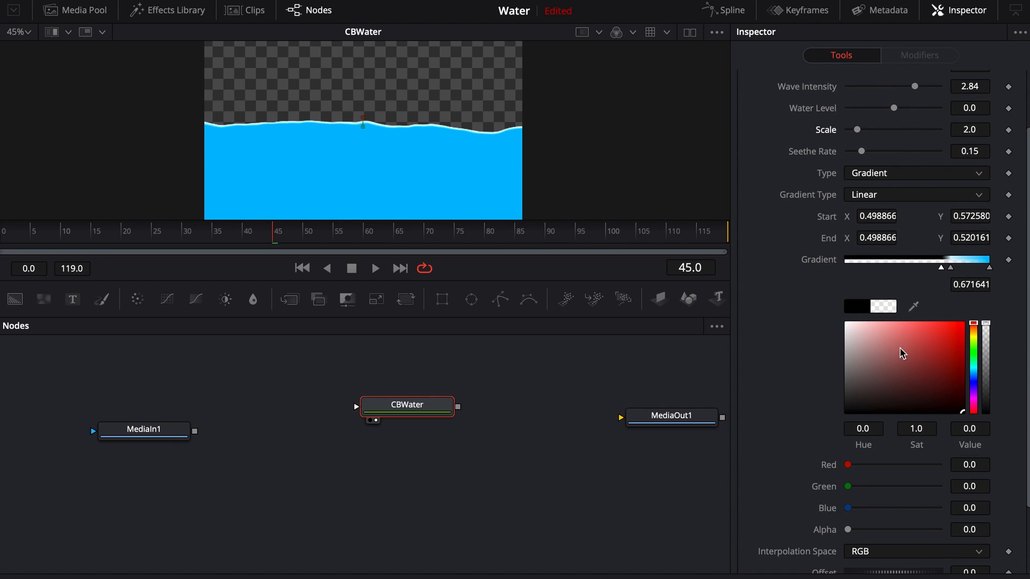
pyautogui.moveTo(886, 379)
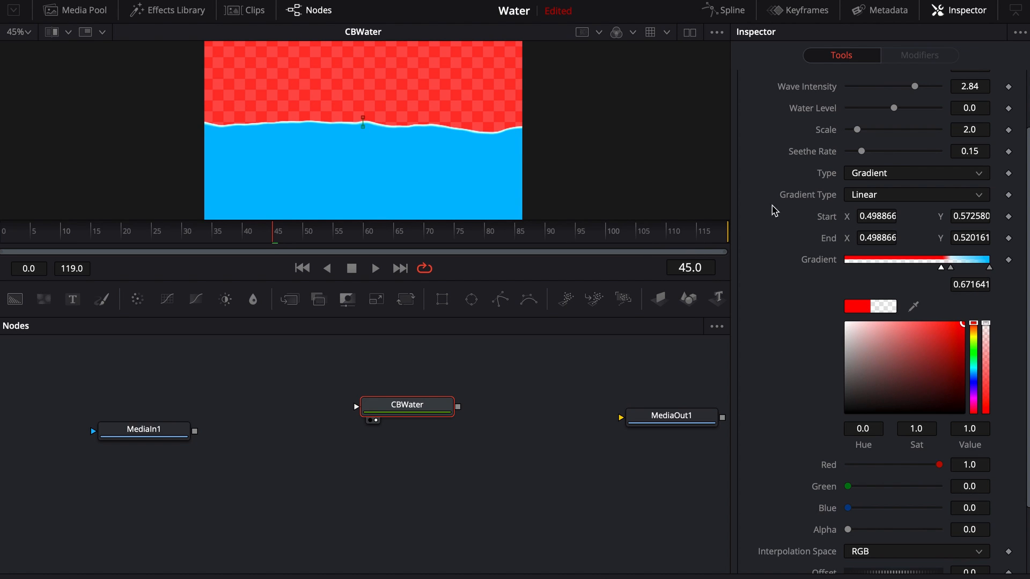
pyautogui.moveTo(944, 297)
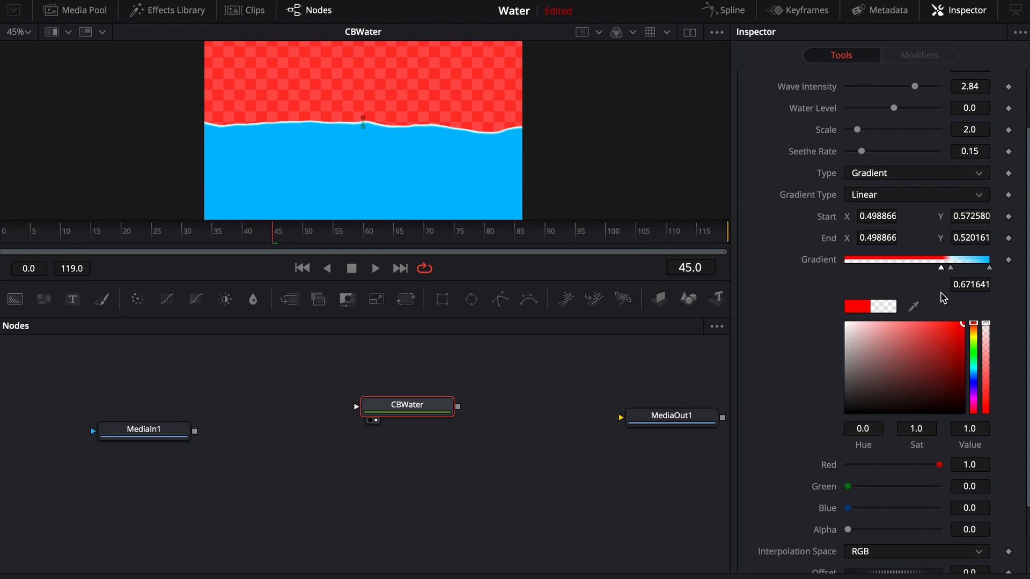
pyautogui.press('cmd+z')
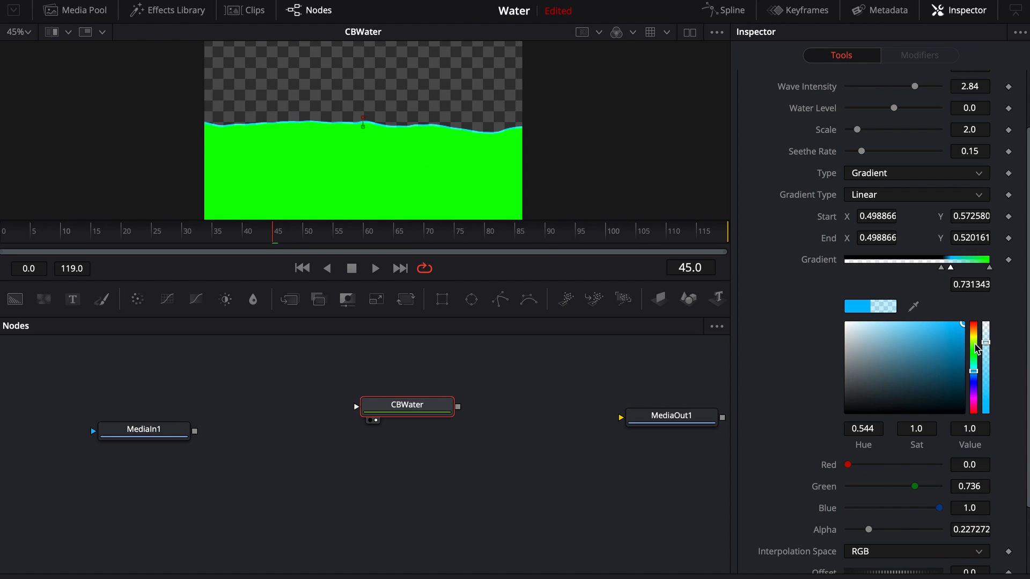
pyautogui.click(897, 307)
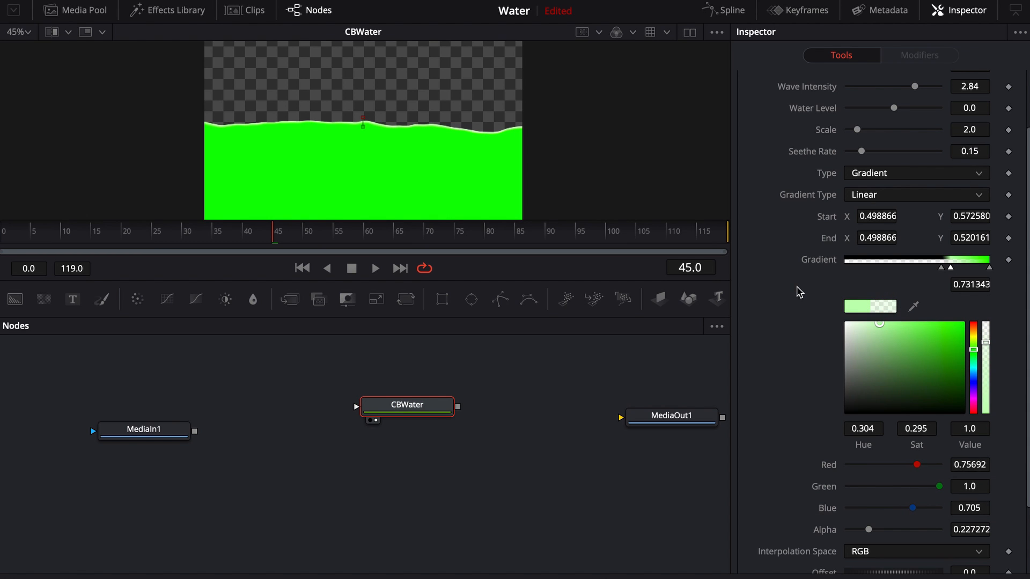
pyautogui.scroll(-3)
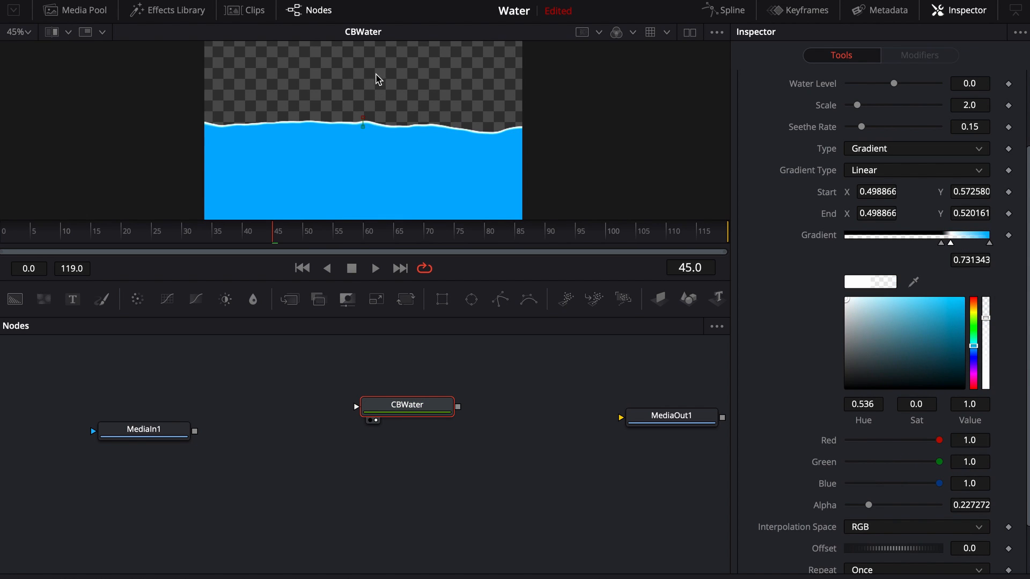
pyautogui.moveTo(941, 246)
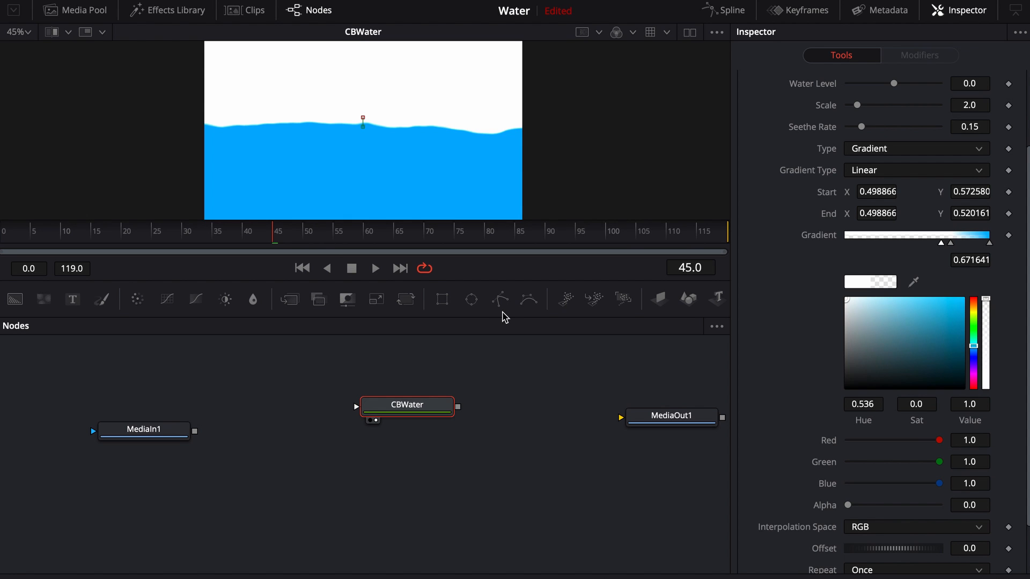
pyautogui.moveTo(967, 237)
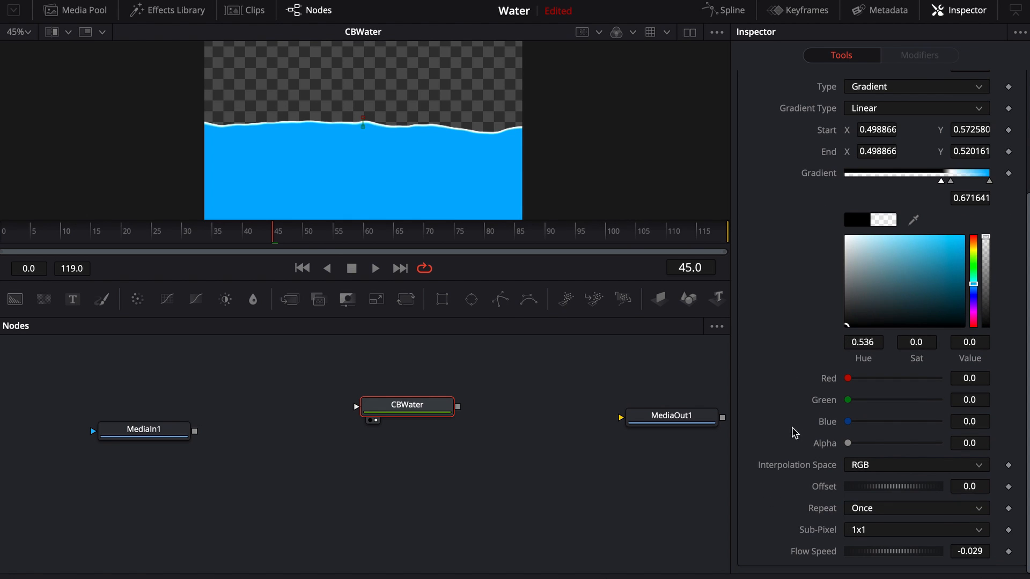
pyautogui.moveTo(847, 516)
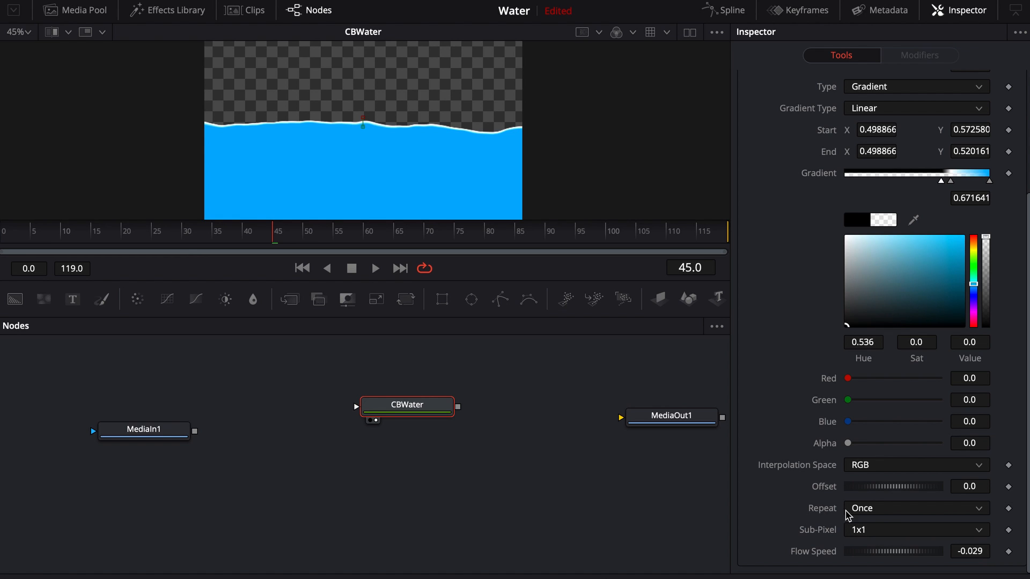
pyautogui.click(915, 508)
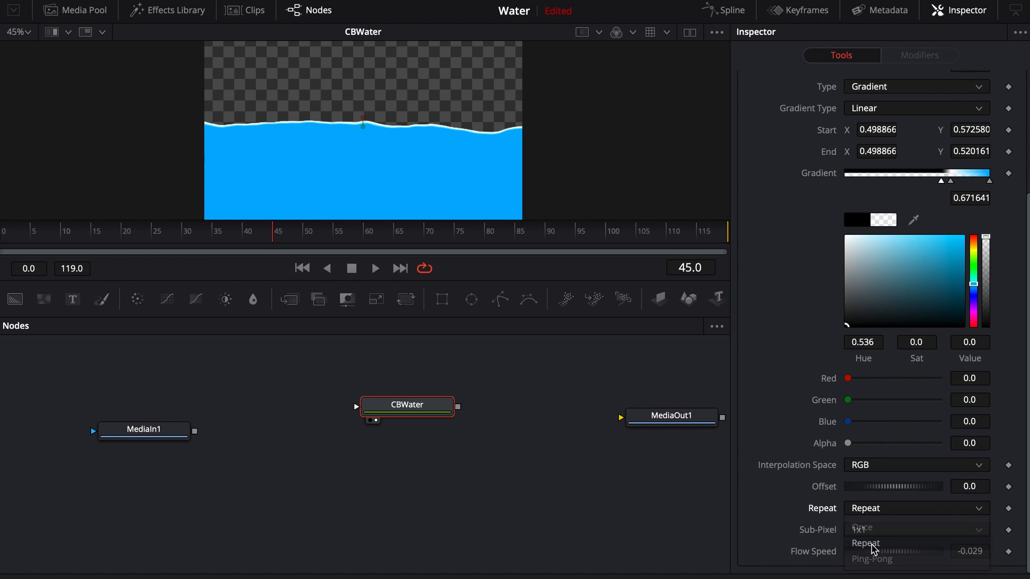
pyautogui.click(859, 529)
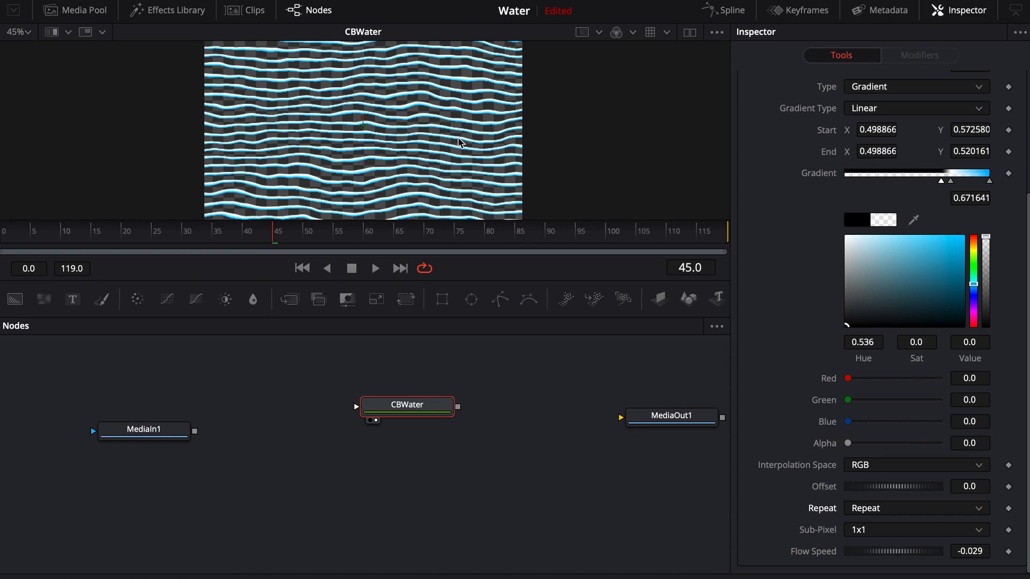
pyautogui.press('space')
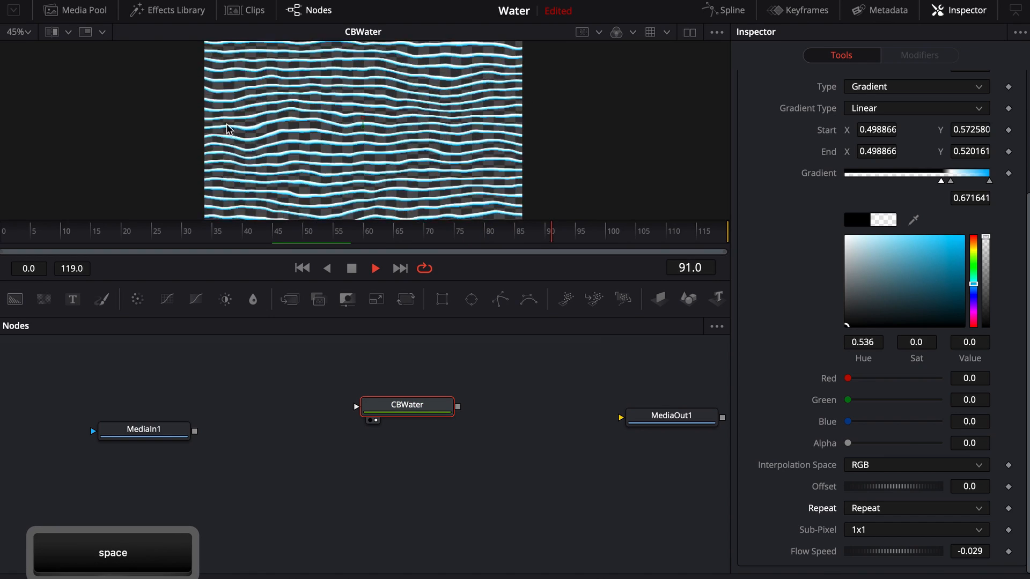
pyautogui.press('space')
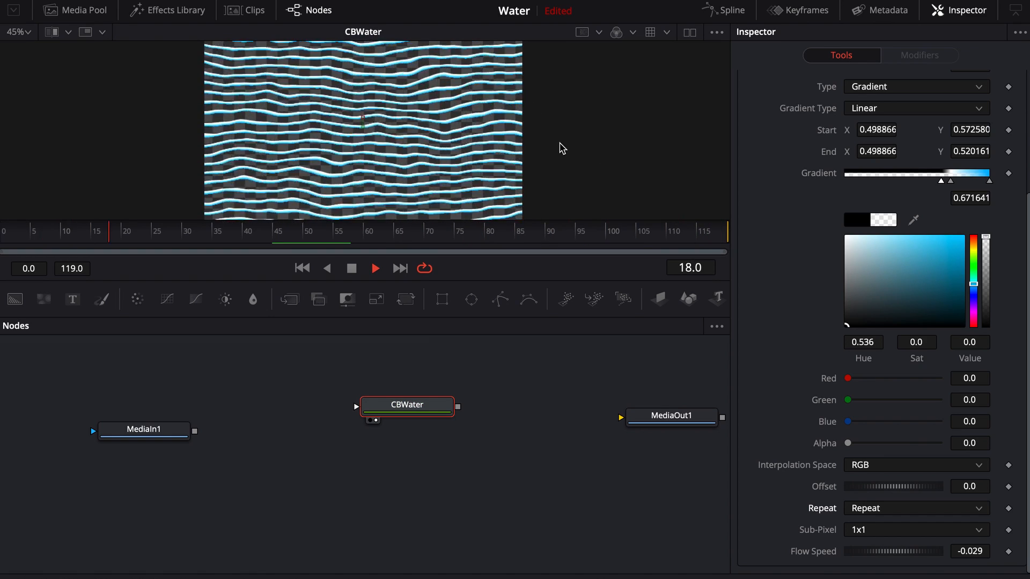
pyautogui.press('space')
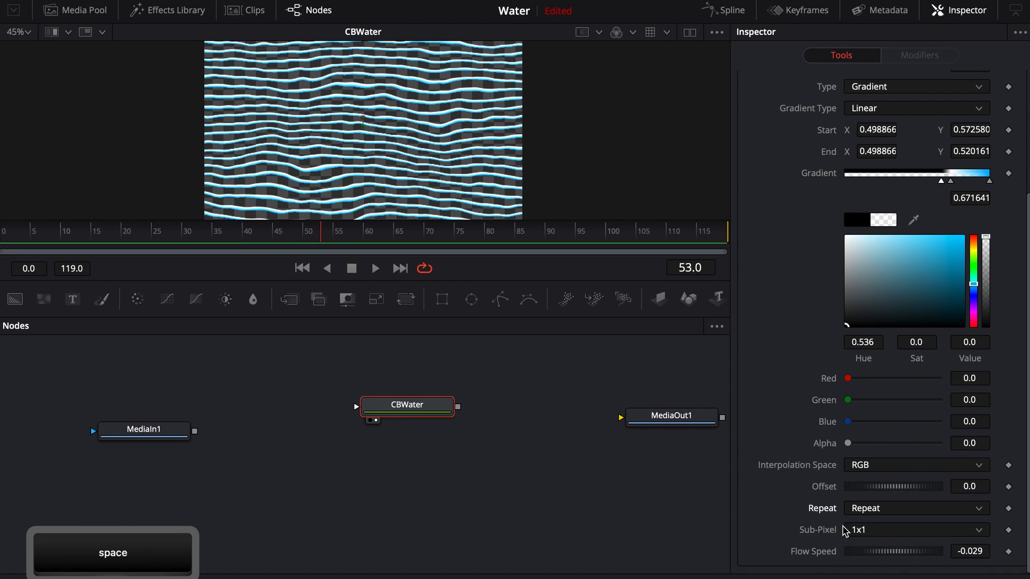
pyautogui.click(915, 507)
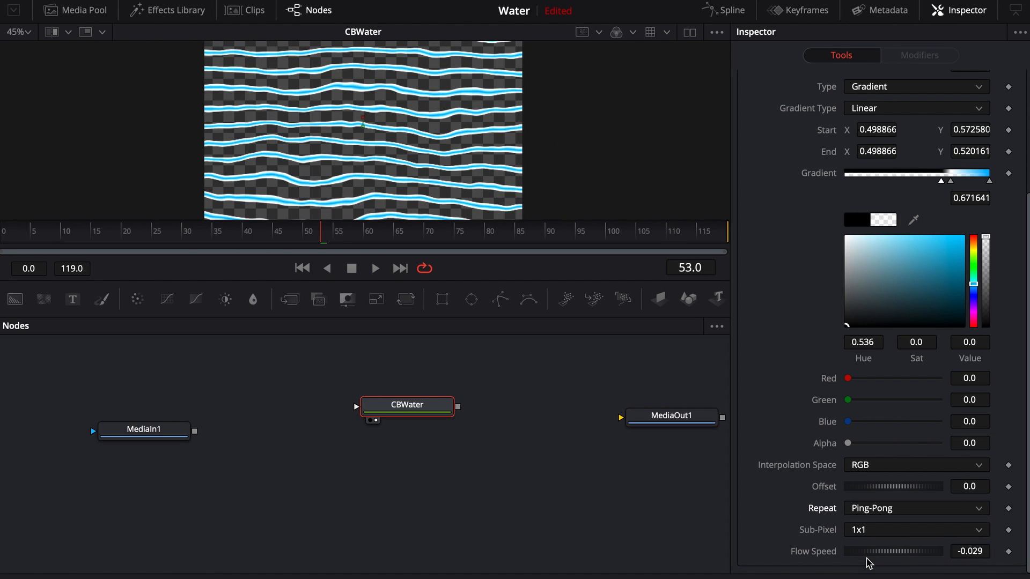
pyautogui.click(915, 507)
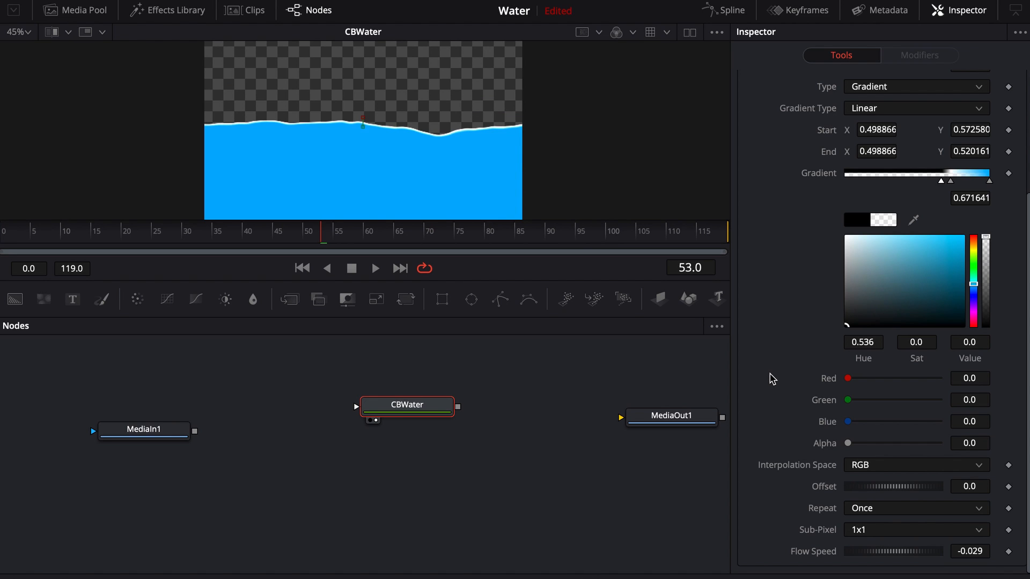
pyautogui.moveTo(834, 557)
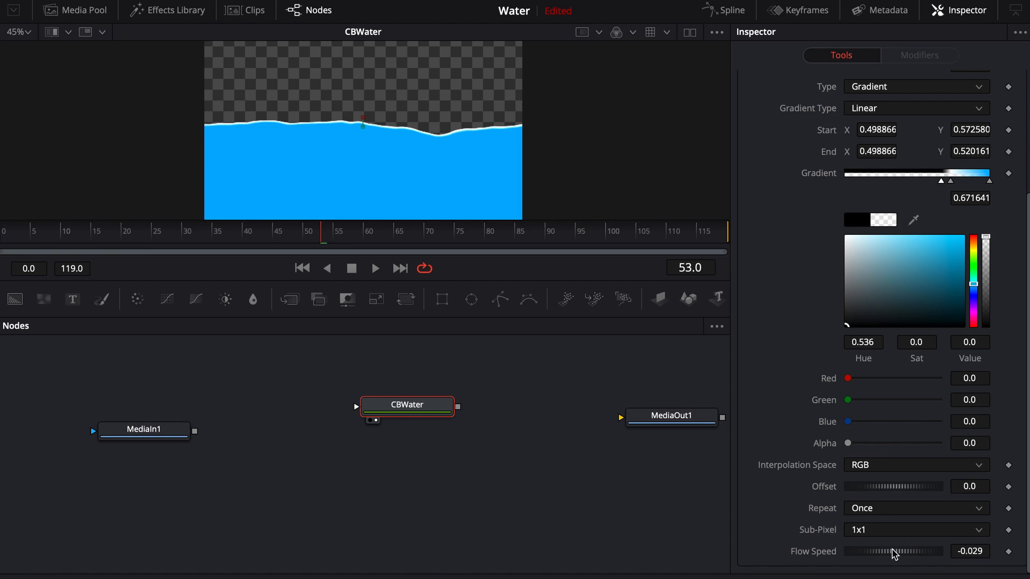
pyautogui.press('space')
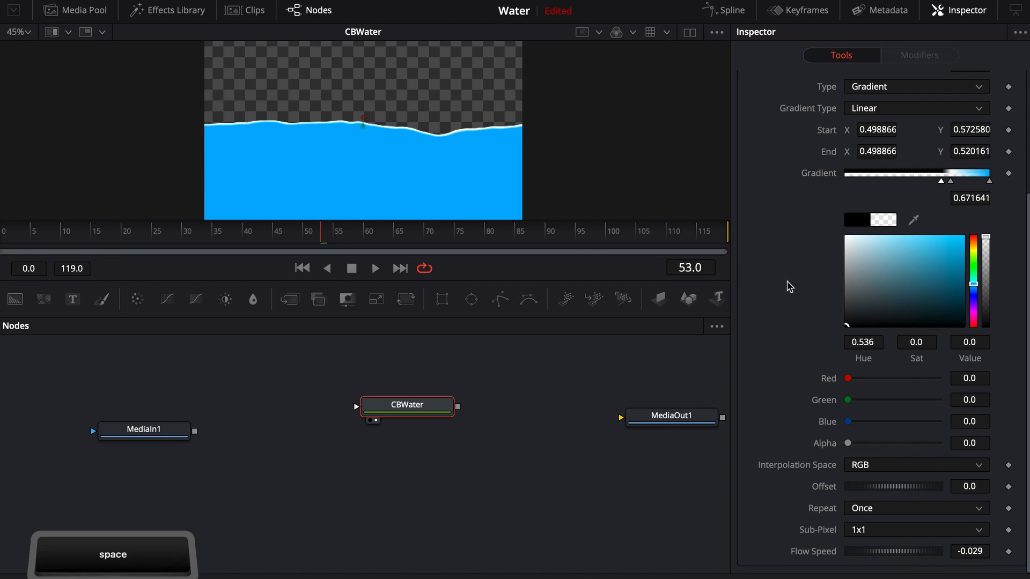
pyautogui.press('space')
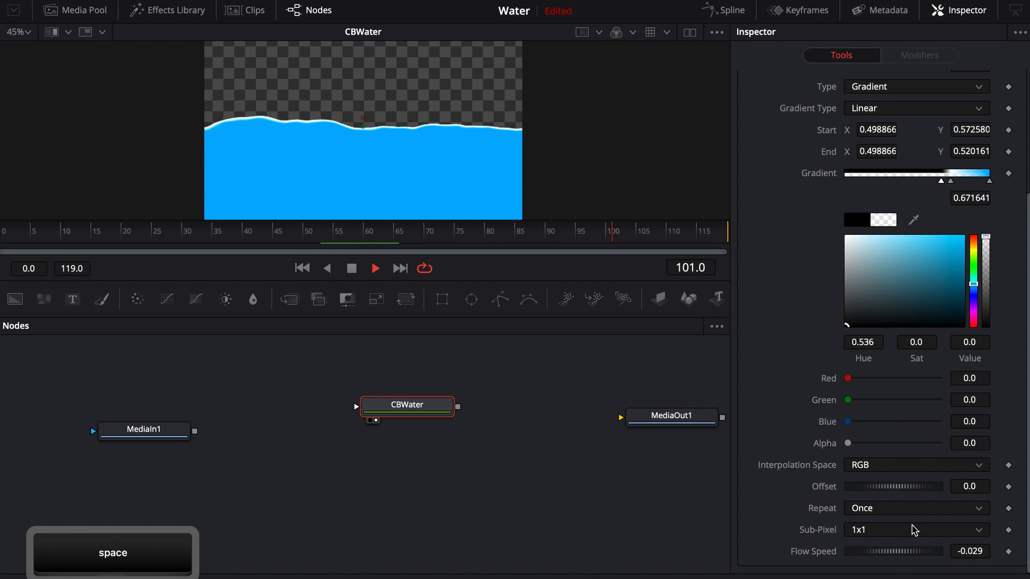
pyautogui.click(970, 551)
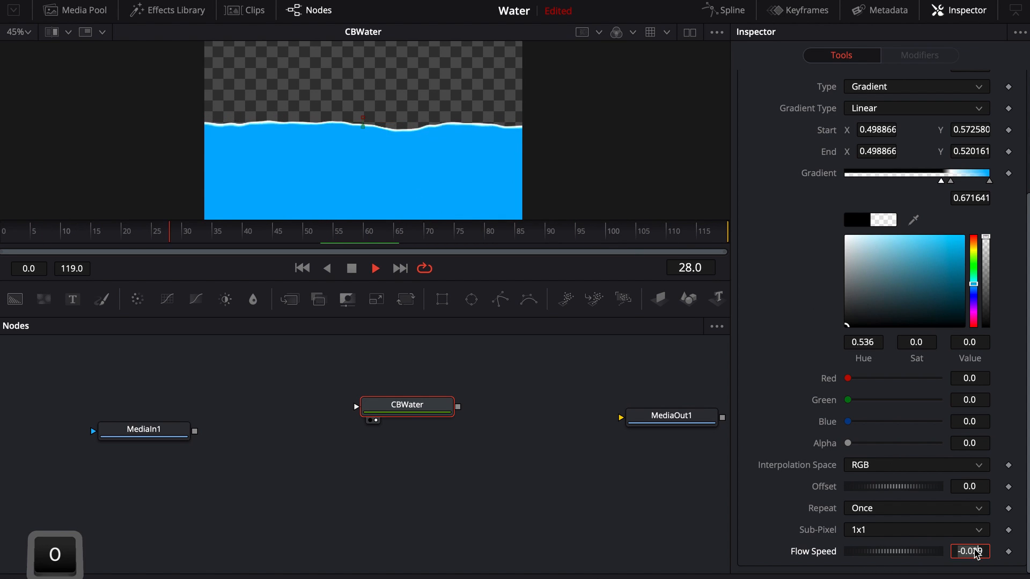
pyautogui.press('backspace')
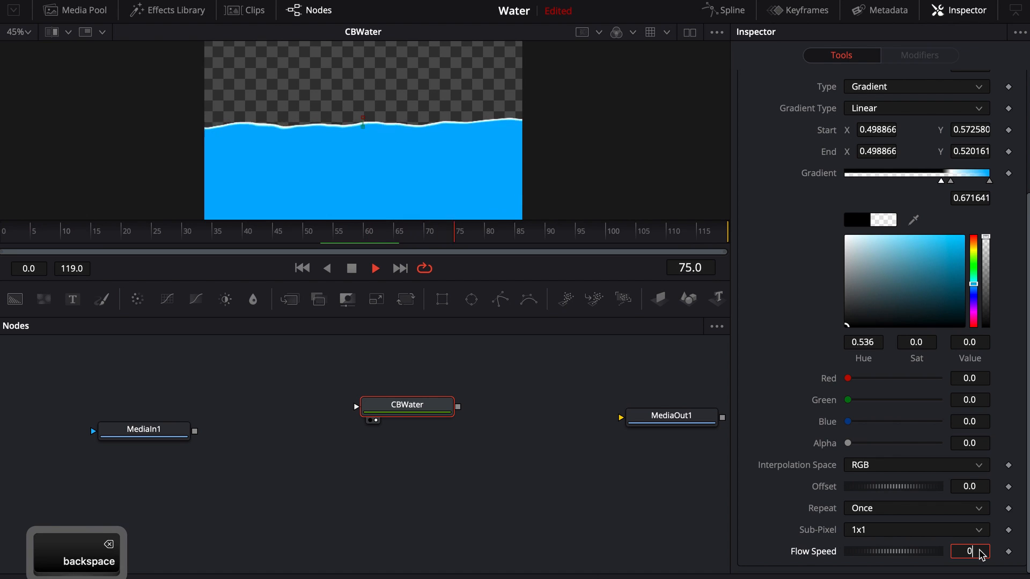
pyautogui.write('.022')
pyautogui.press('Return')
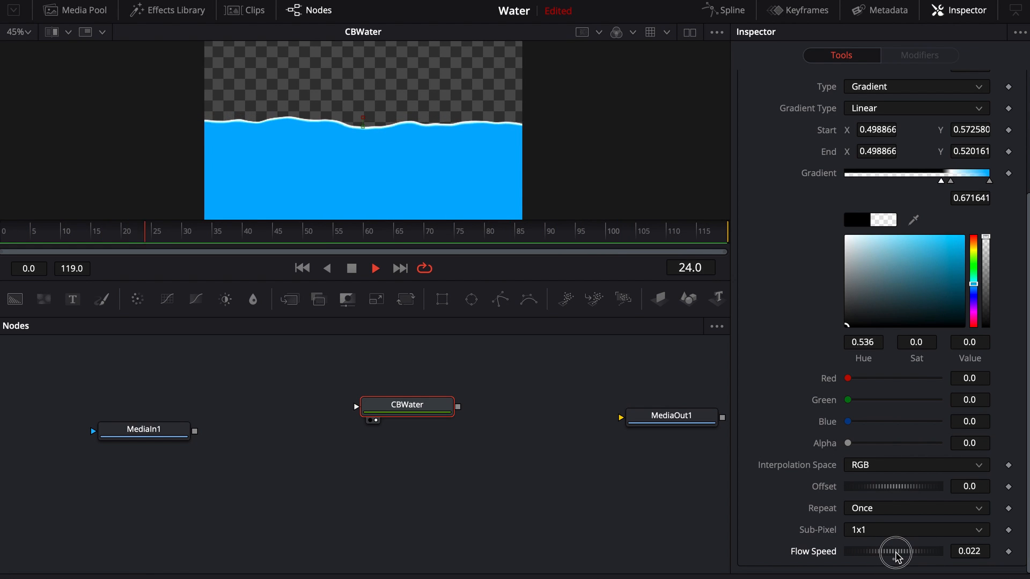
pyautogui.moveTo(906, 552); pyautogui.dragTo(894, 551)
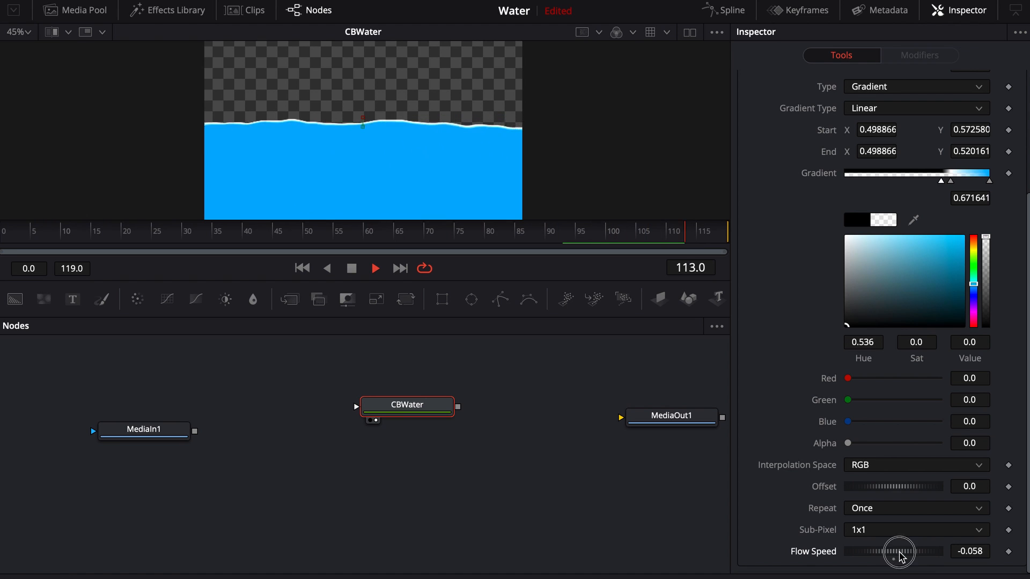
pyautogui.moveTo(900, 552); pyautogui.dragTo(894, 557)
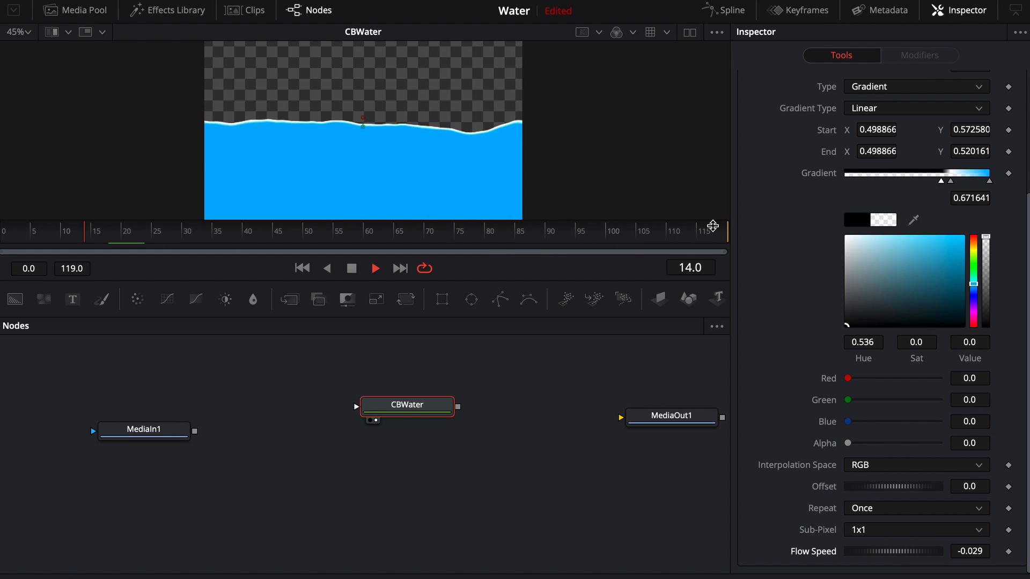
# Add a Bitmap node from MediaIn1 and set its Channel to Luminance
pyautogui.press('space')
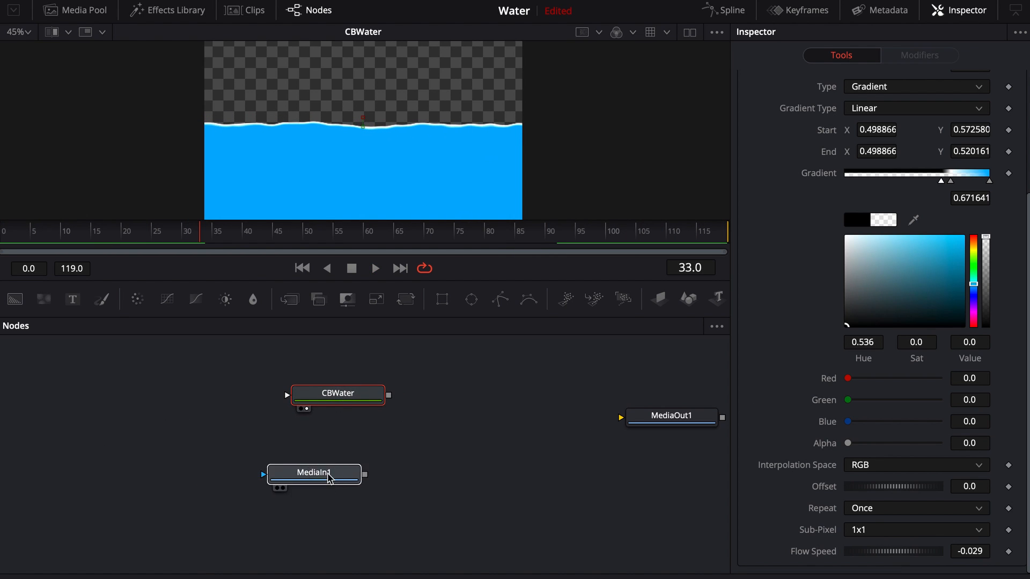
pyautogui.click(336, 392)
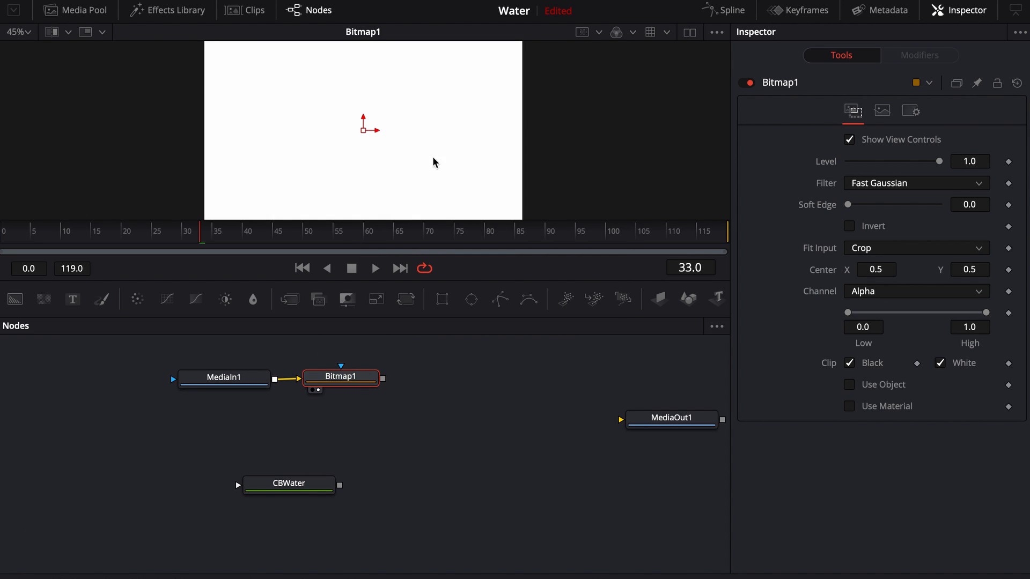
pyautogui.click(915, 290)
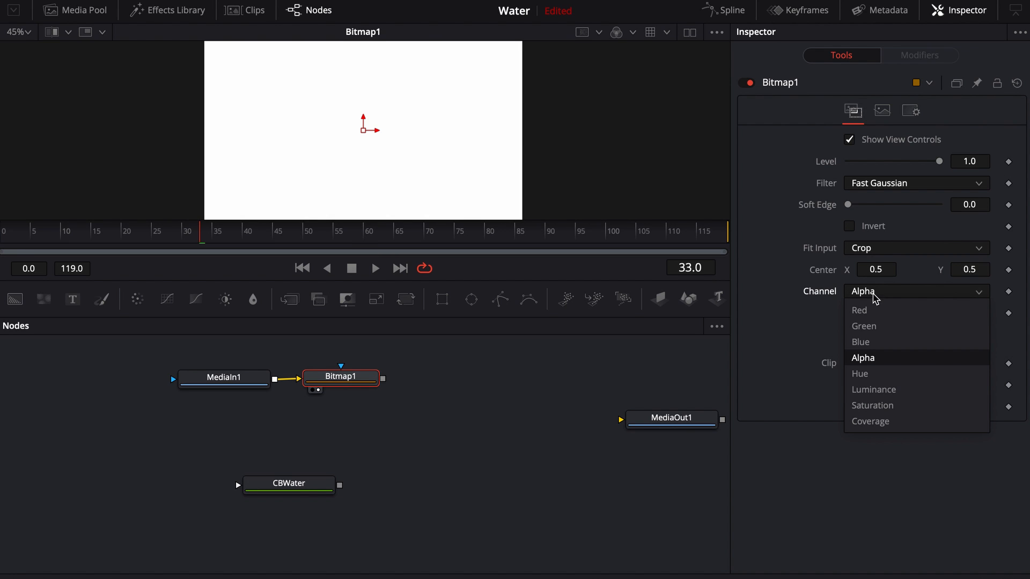
pyautogui.click(873, 388)
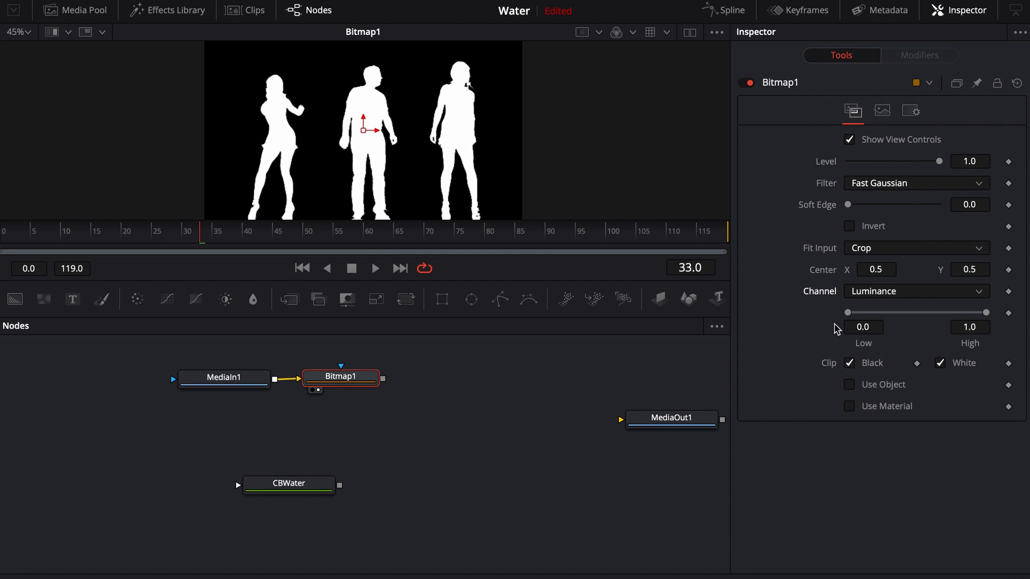
pyautogui.moveTo(387, 393)
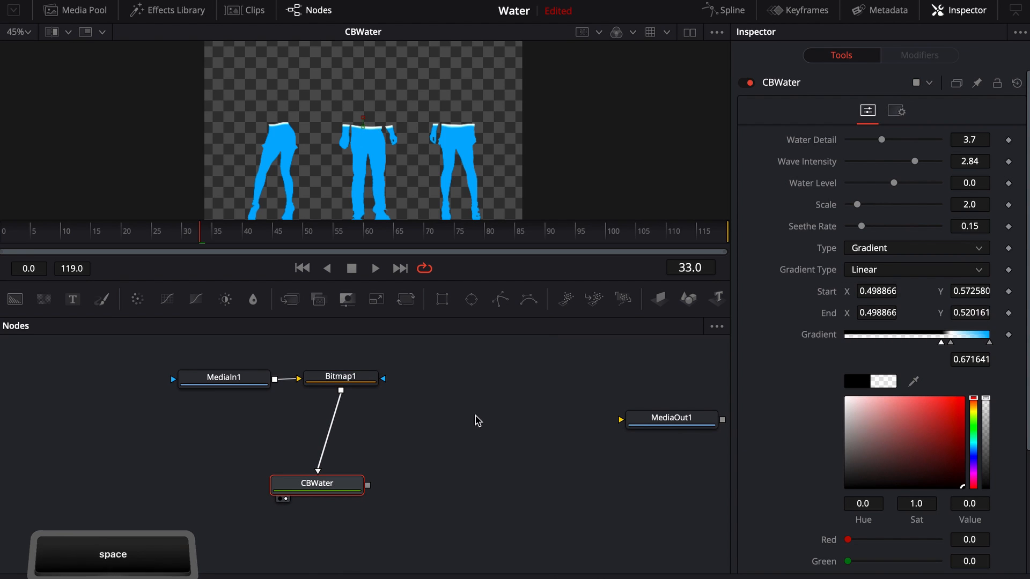
# Play the animation and test Water Level between hip height and full silhouette
pyautogui.press('space')
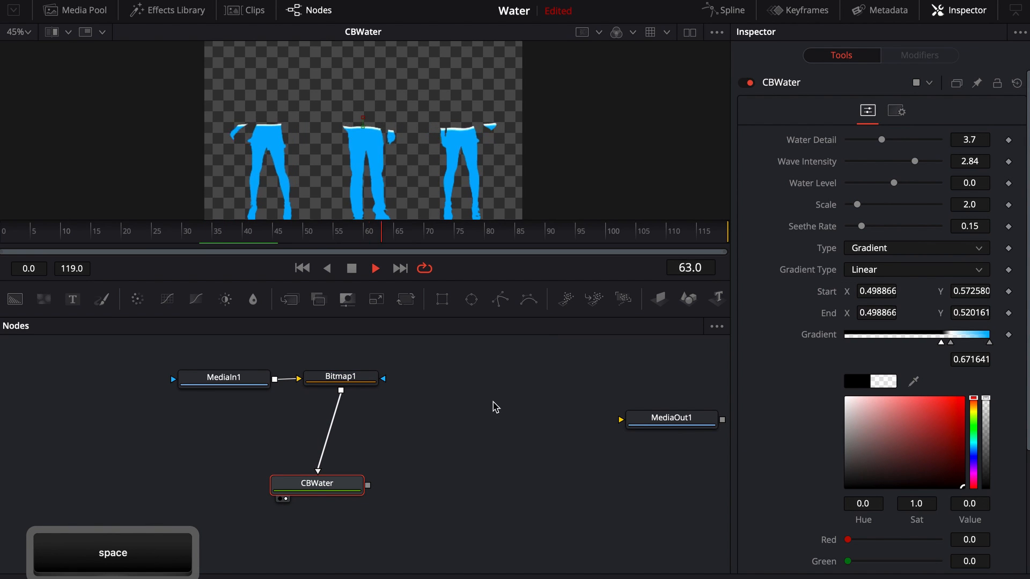
pyautogui.press('space')
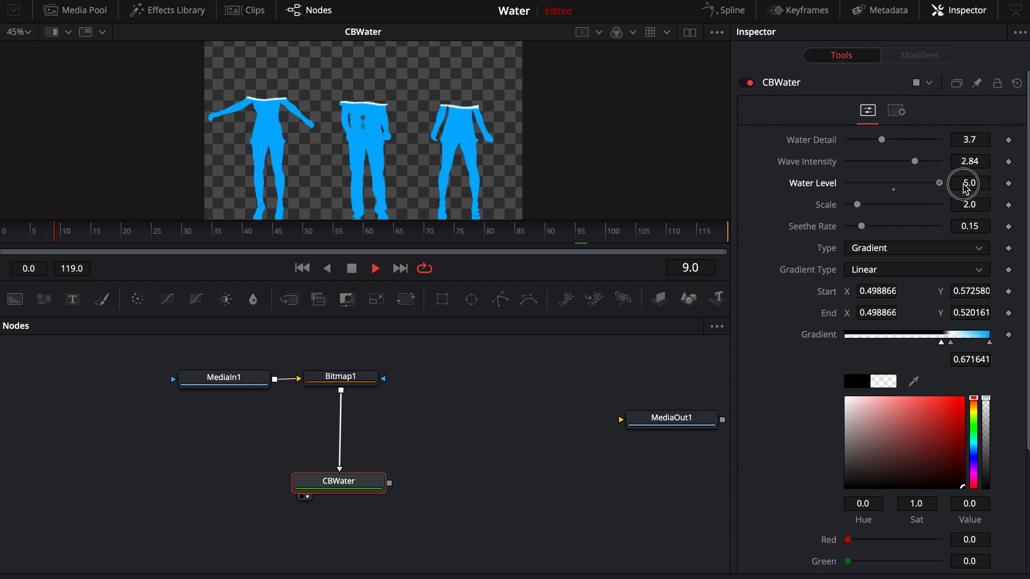
pyautogui.moveTo(966, 190); pyautogui.dragTo(894, 190)
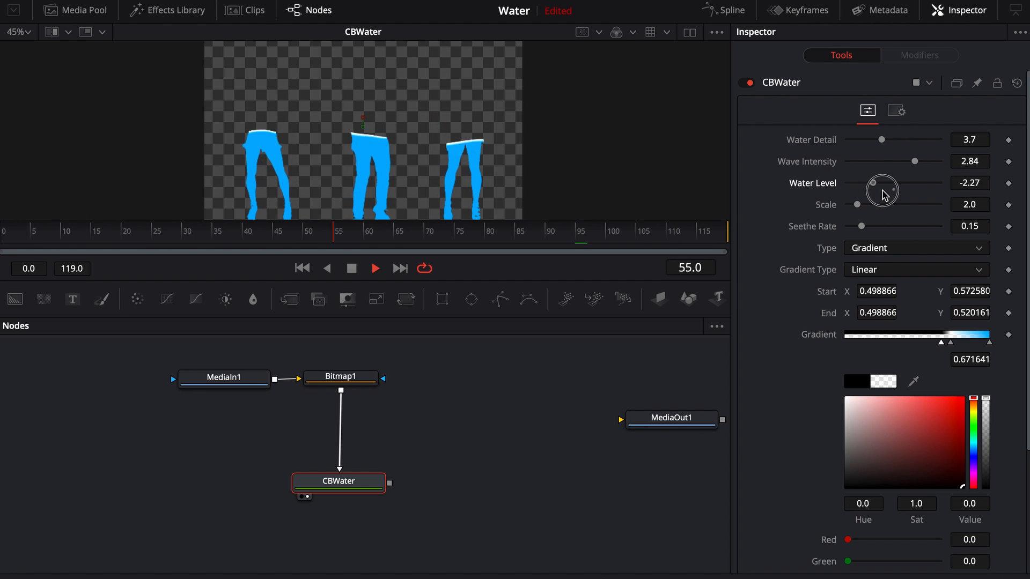
pyautogui.moveTo(871, 182); pyautogui.dragTo(944, 183)
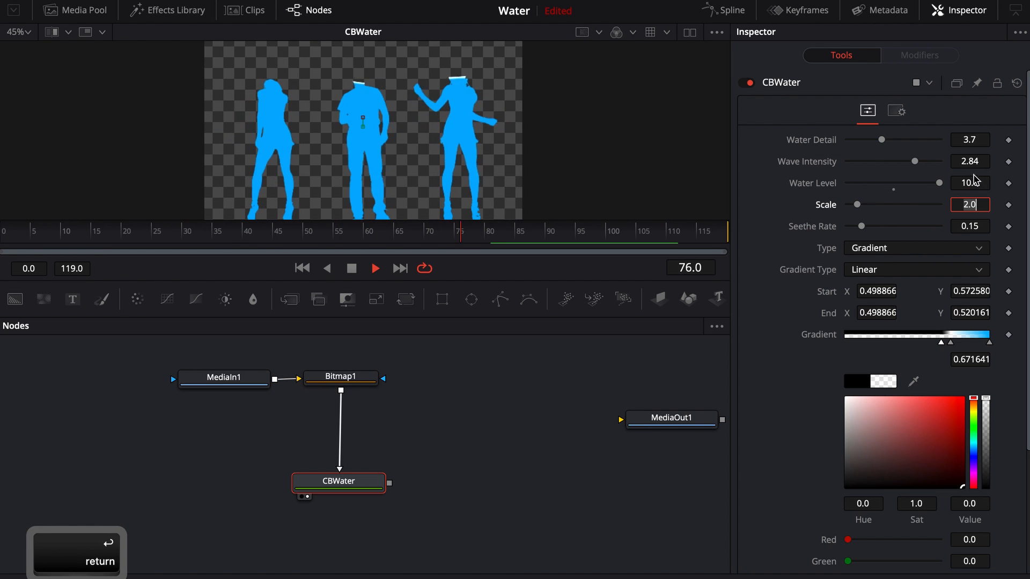
pyautogui.moveTo(923, 182); pyautogui.dragTo(900, 184)
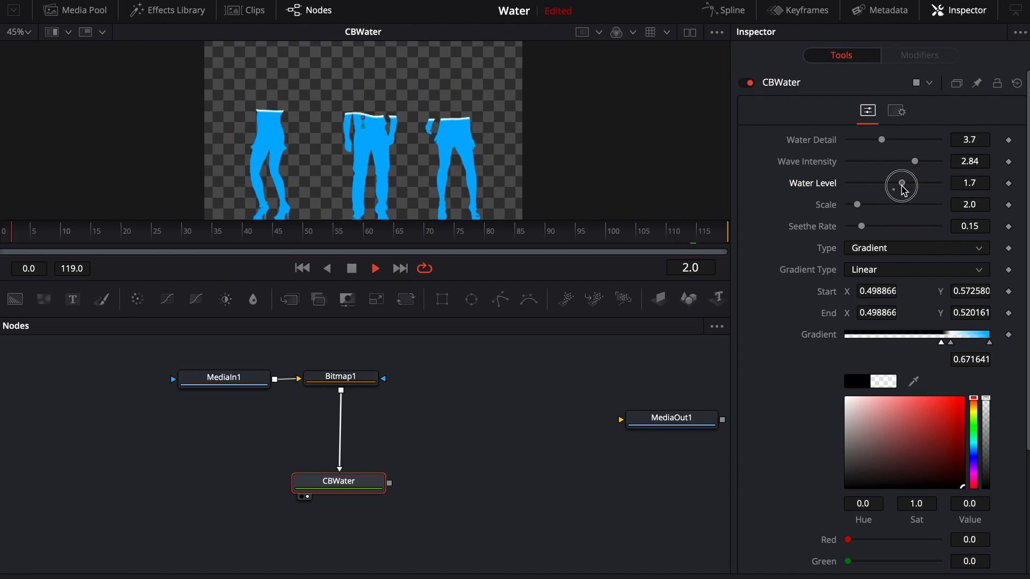
pyautogui.moveTo(903, 186); pyautogui.dragTo(848, 182)
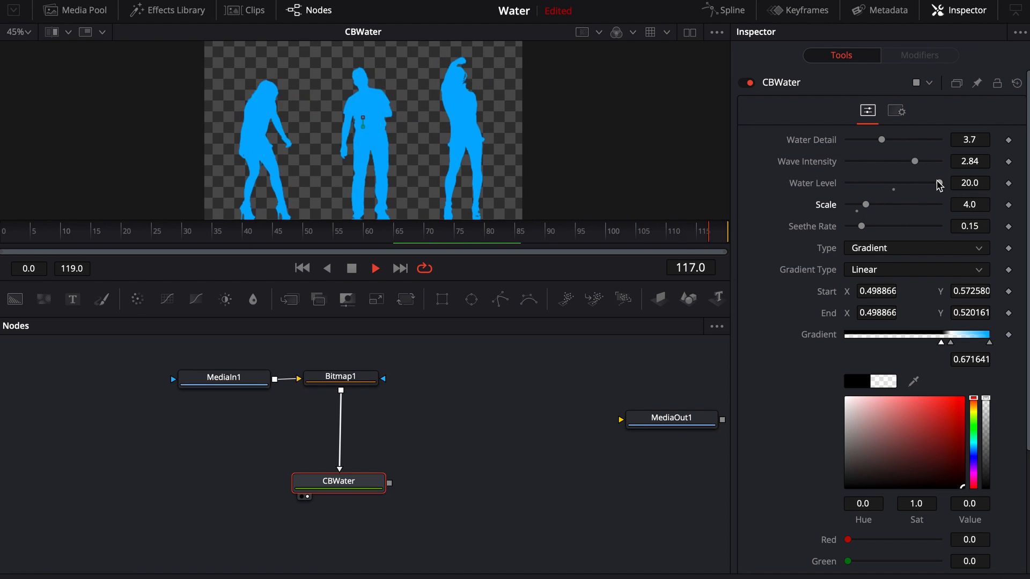
# Settle Water Level at -5.0 so water fills only the dancers' legs, then stop playback
pyautogui.moveTo(937, 189); pyautogui.dragTo(906, 183)
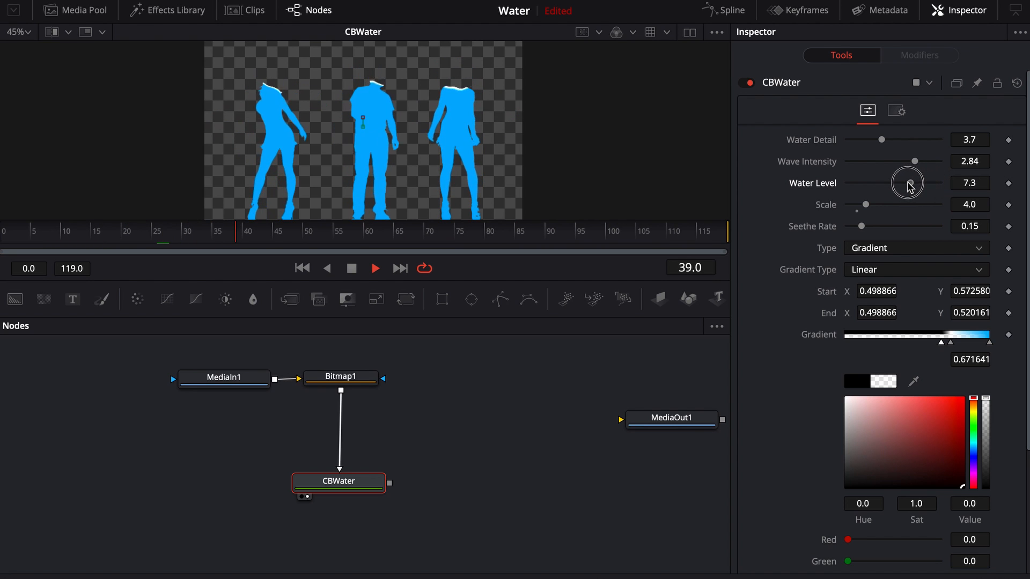
pyautogui.moveTo(909, 183); pyautogui.dragTo(856, 183)
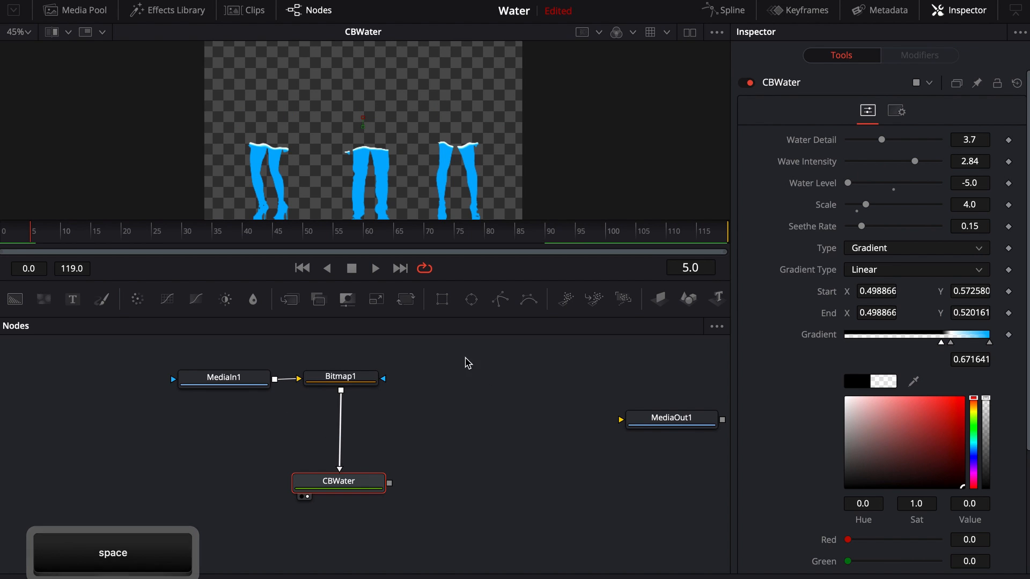
pyautogui.press('space')
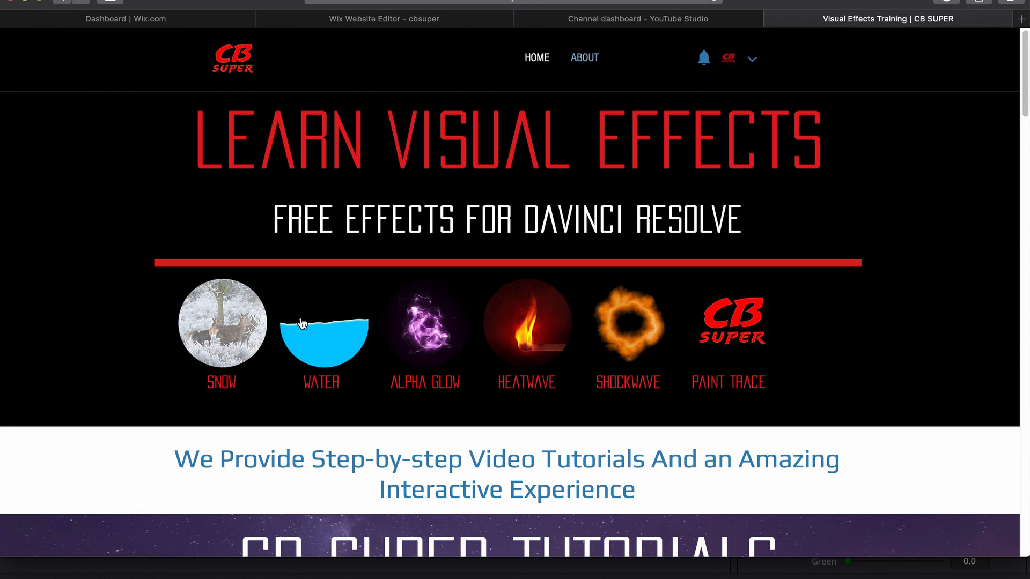
pyautogui.moveTo(304, 323)
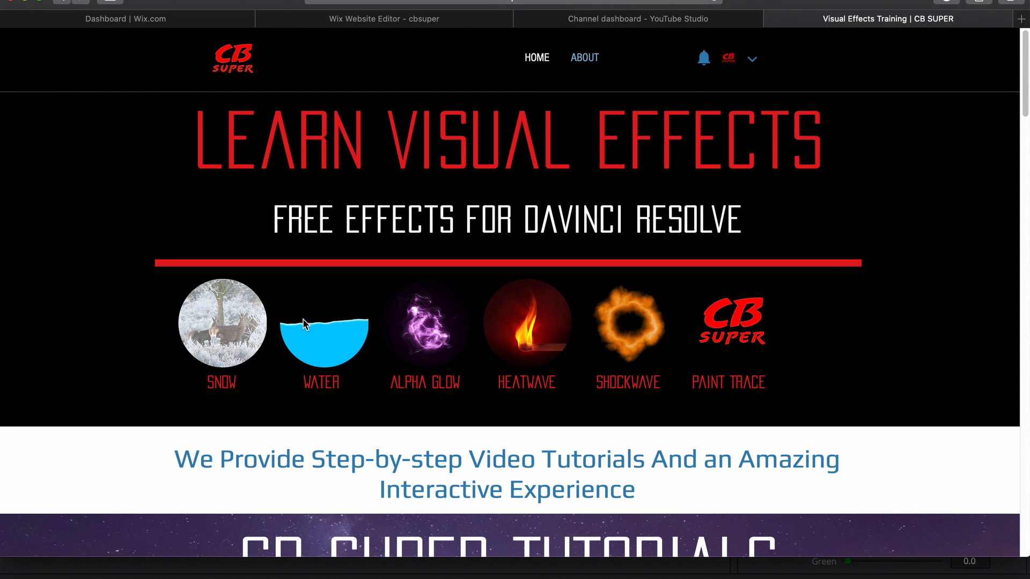
pyautogui.moveTo(318, 336)
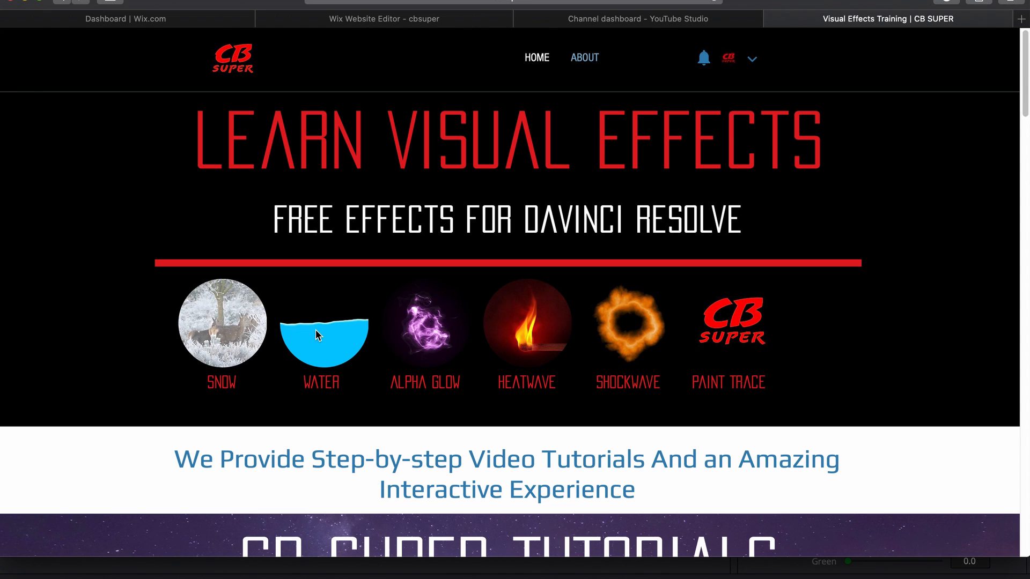
pyautogui.moveTo(334, 339)
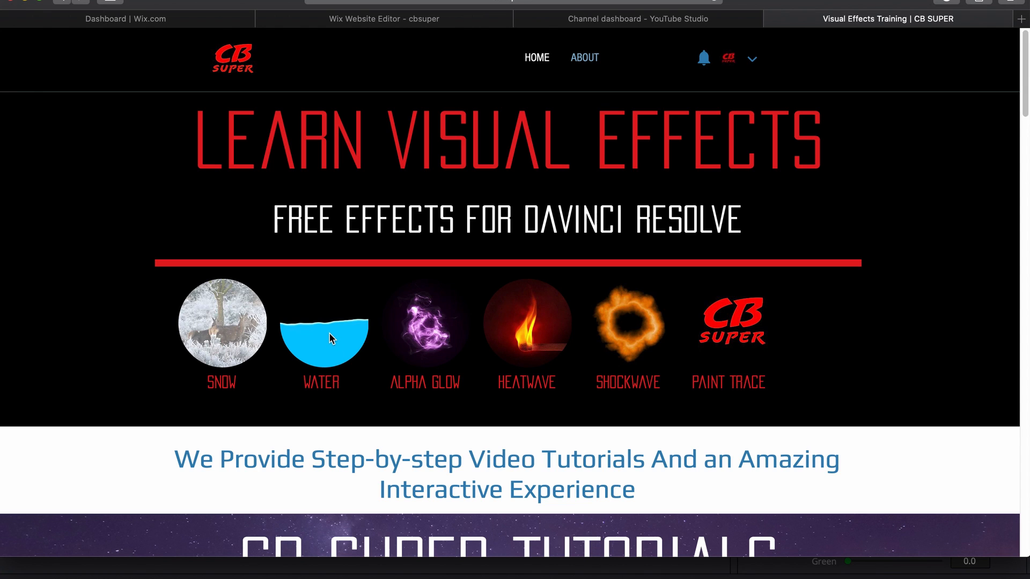
pyautogui.moveTo(425, 340)
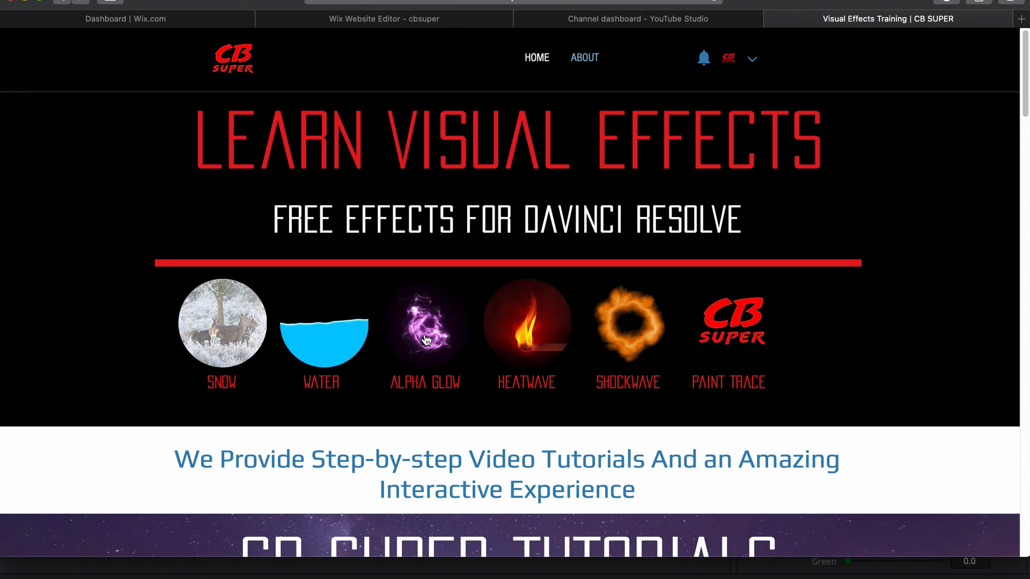
pyautogui.moveTo(751, 336)
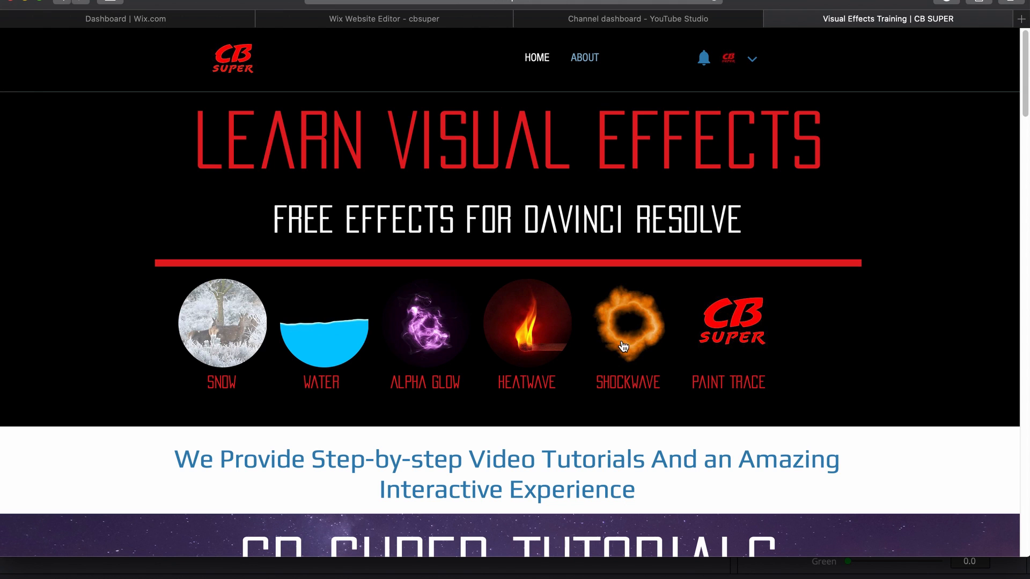
pyautogui.moveTo(632, 327)
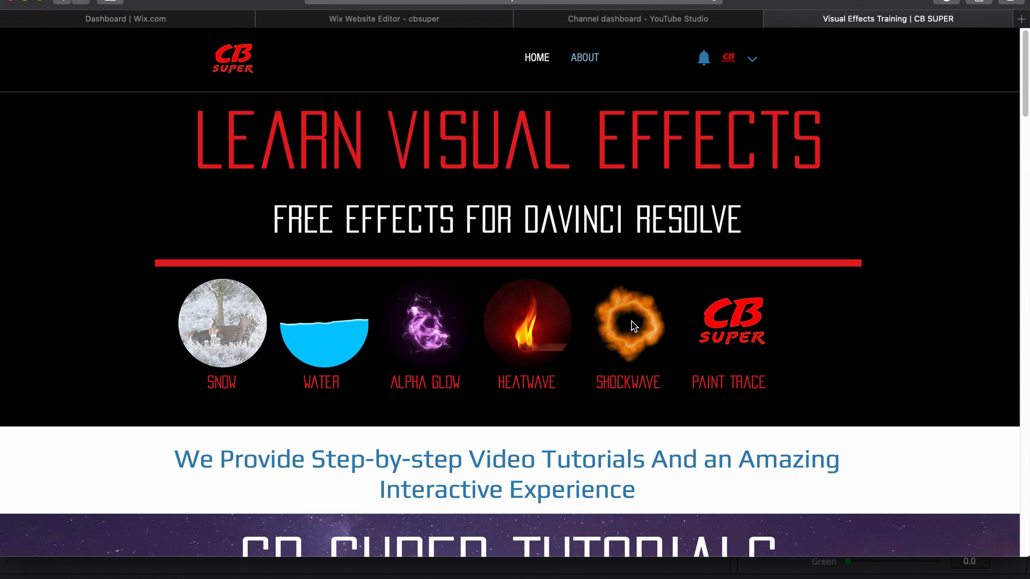
pyautogui.moveTo(628, 336)
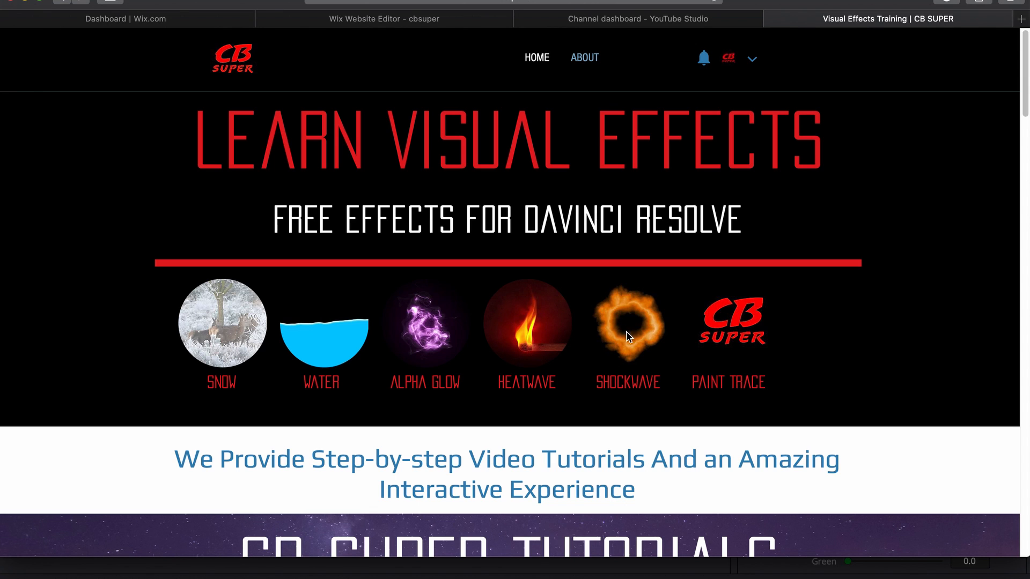
pyautogui.moveTo(667, 347)
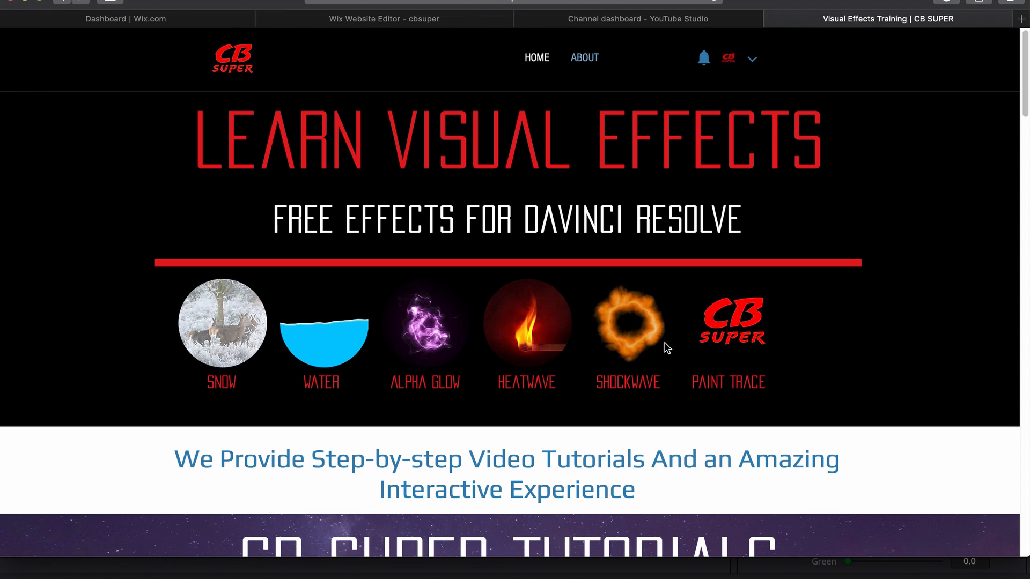
# Scroll the CB Super homepage to the free effects thumbnails including Water
pyautogui.scroll(-3)
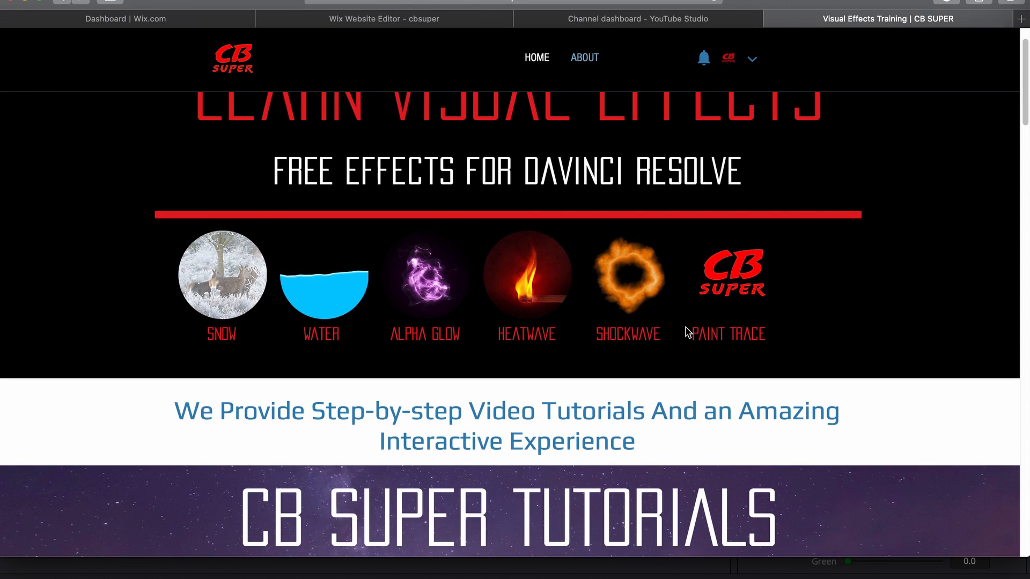
pyautogui.scroll(-3)
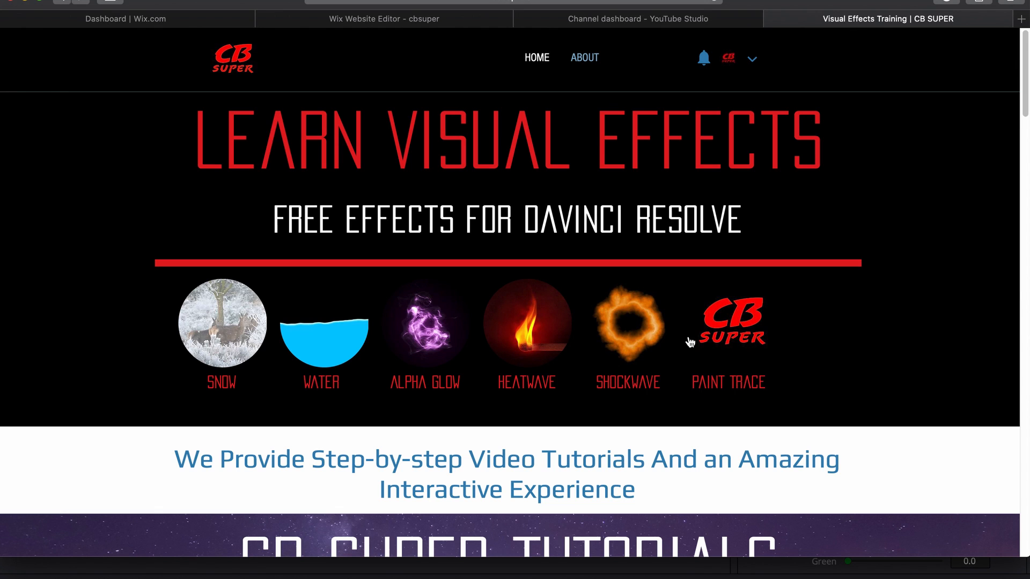
pyautogui.moveTo(647, 344)
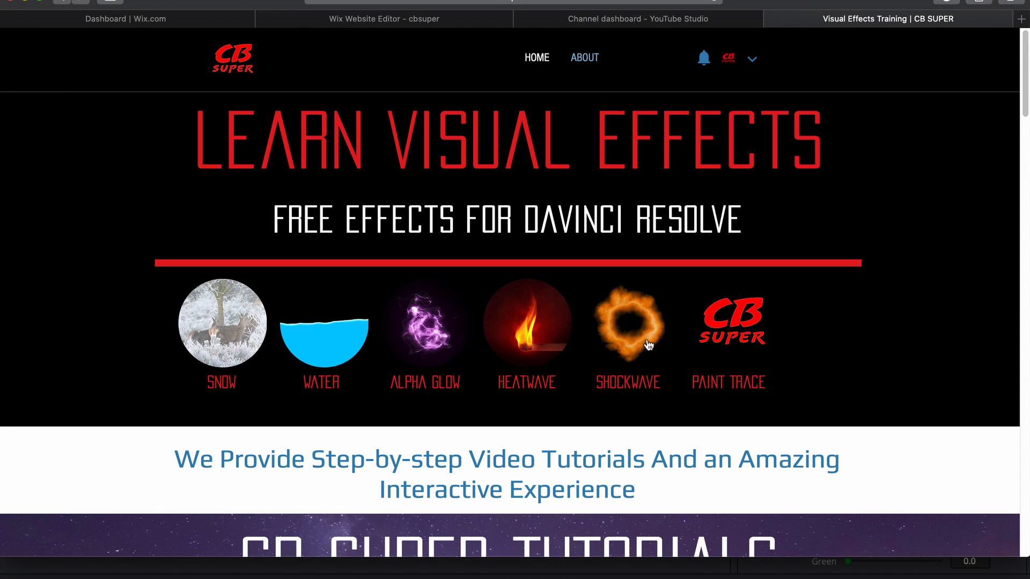
pyautogui.moveTo(776, 314)
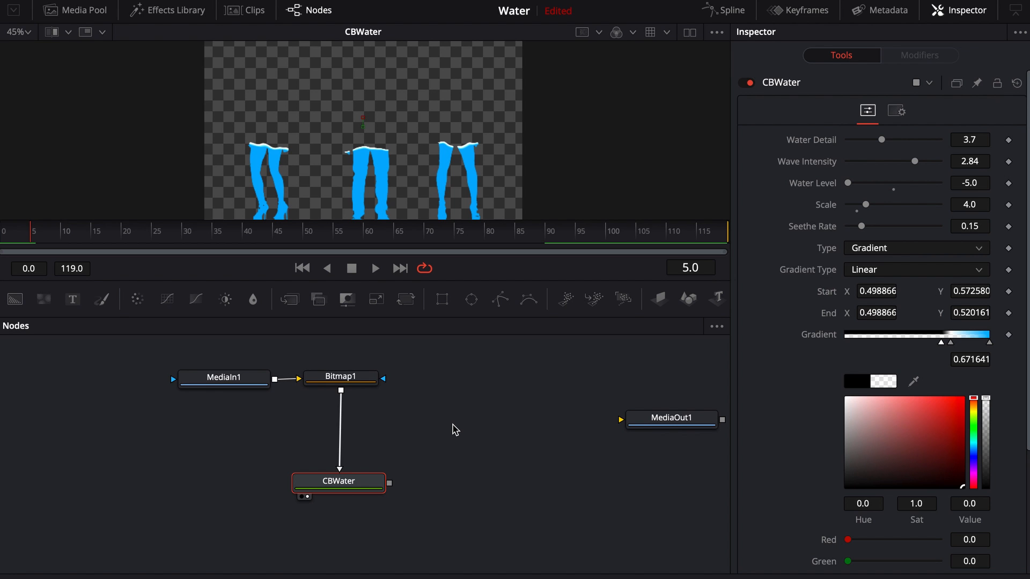
pyautogui.moveTo(737, 21)
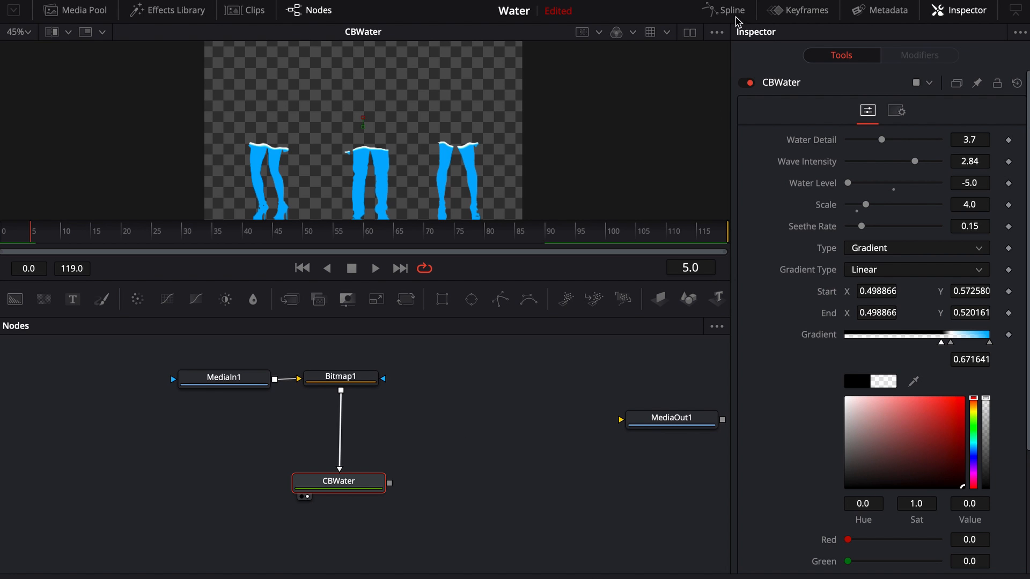